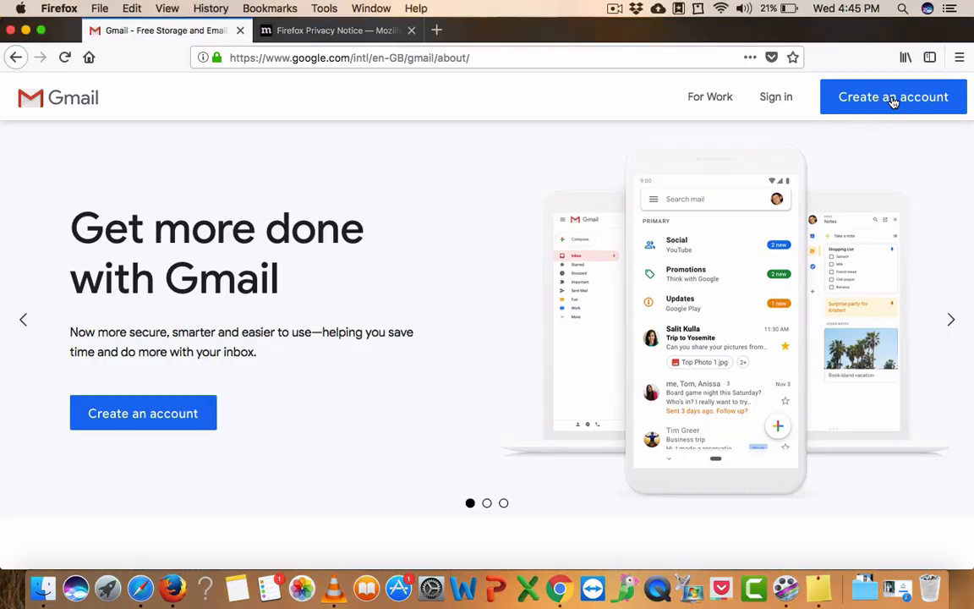
mouse_move(893, 96)
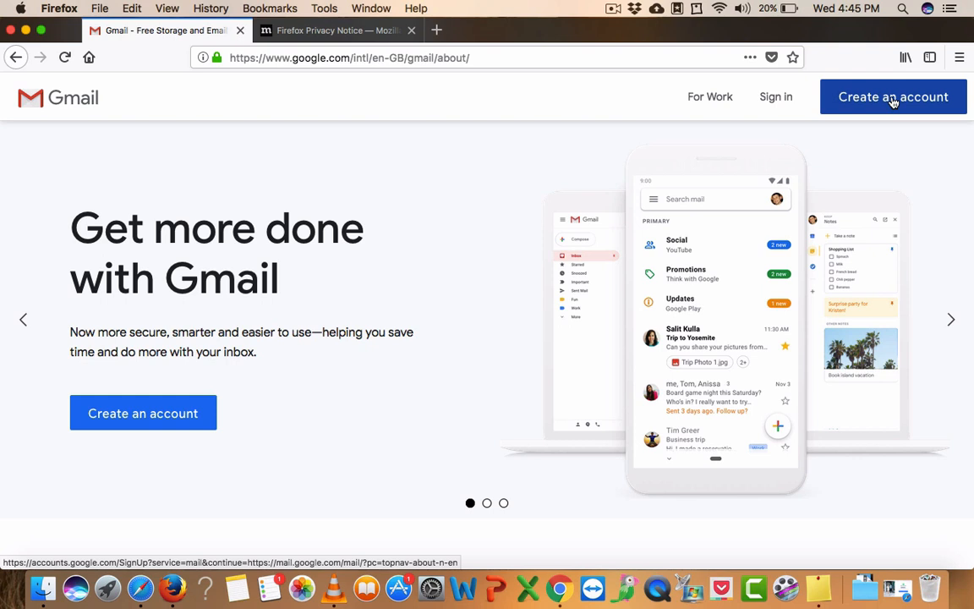
mouse_move(143, 413)
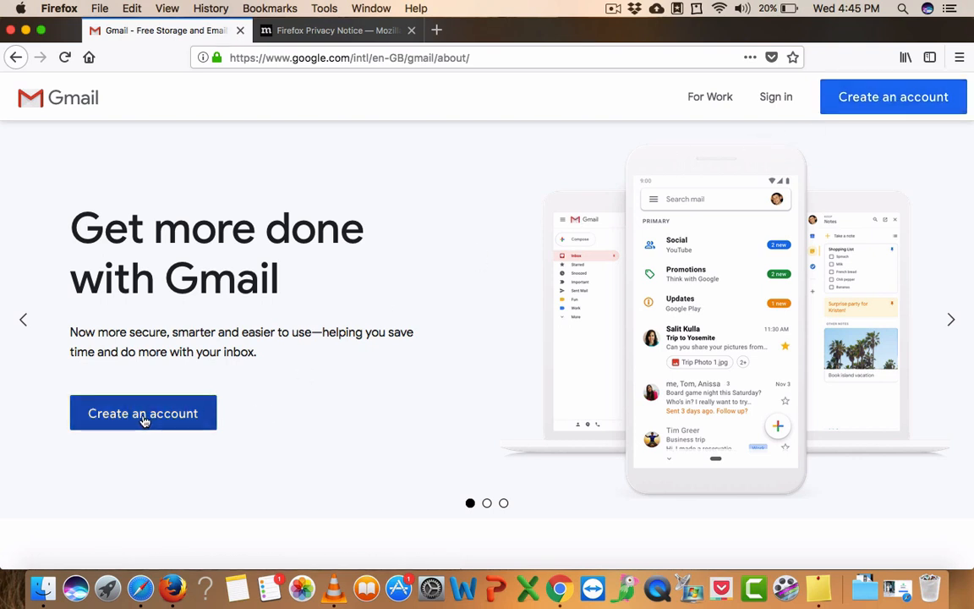
Step: Open the new Google account form and enter the first and last name
left_click(143, 412)
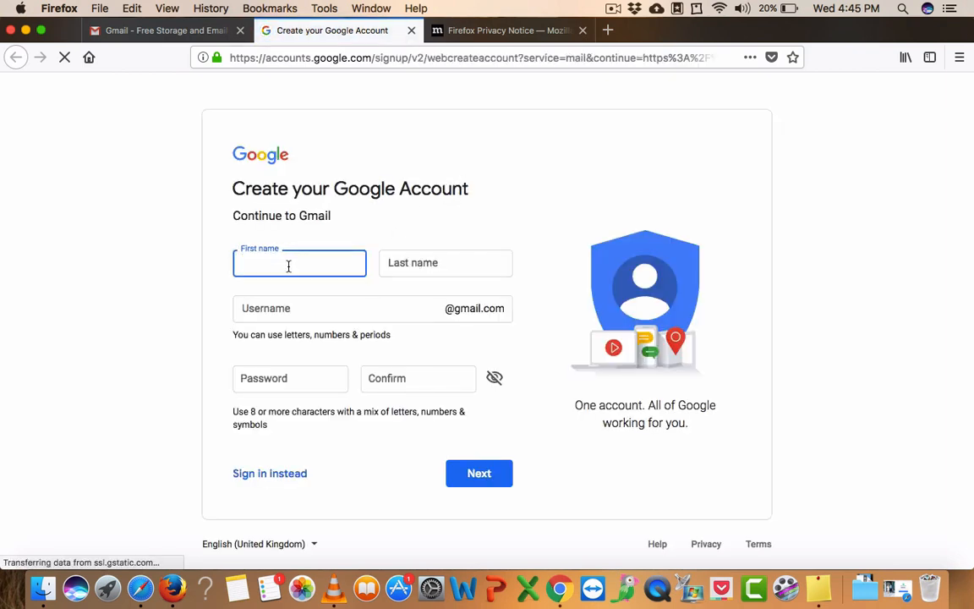
left_click(300, 263)
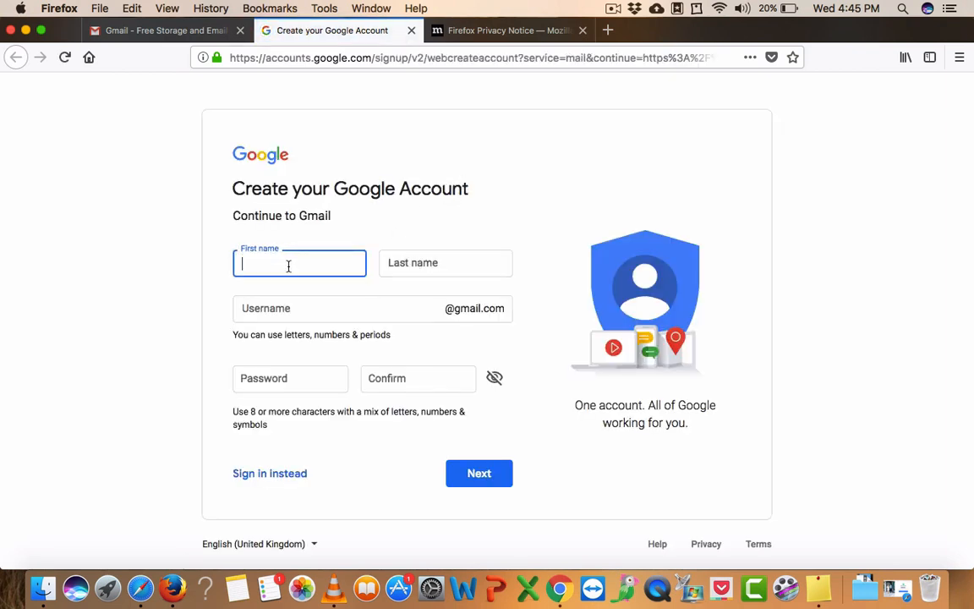
type("turl")
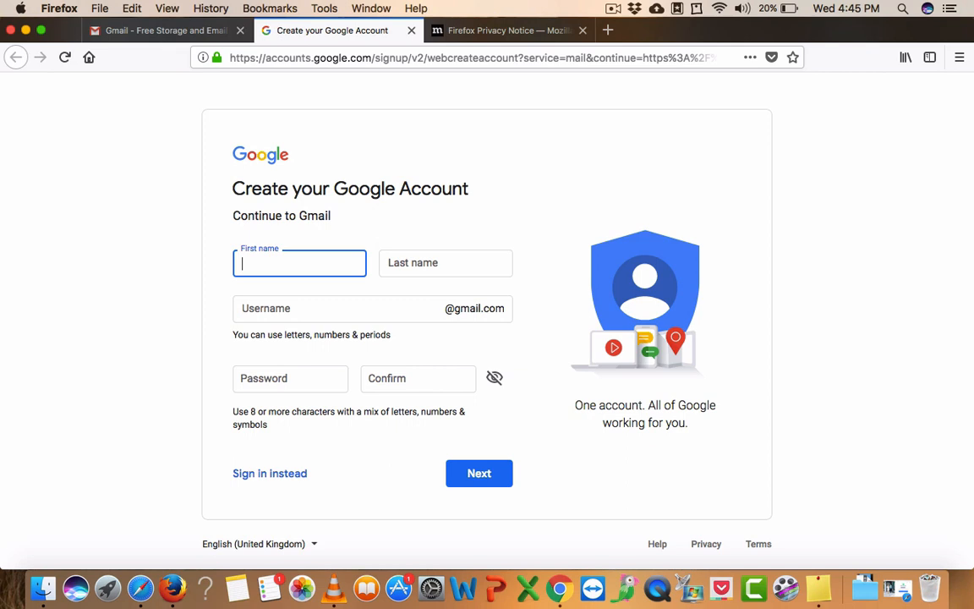
type("turi")
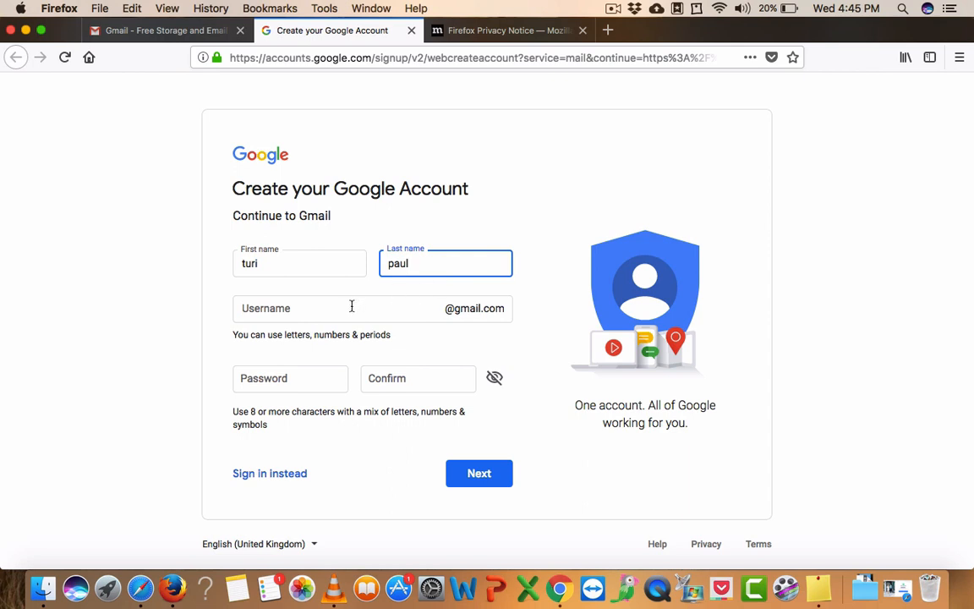
Step: Enter the username and type the password, then confirm it
left_click(372, 307)
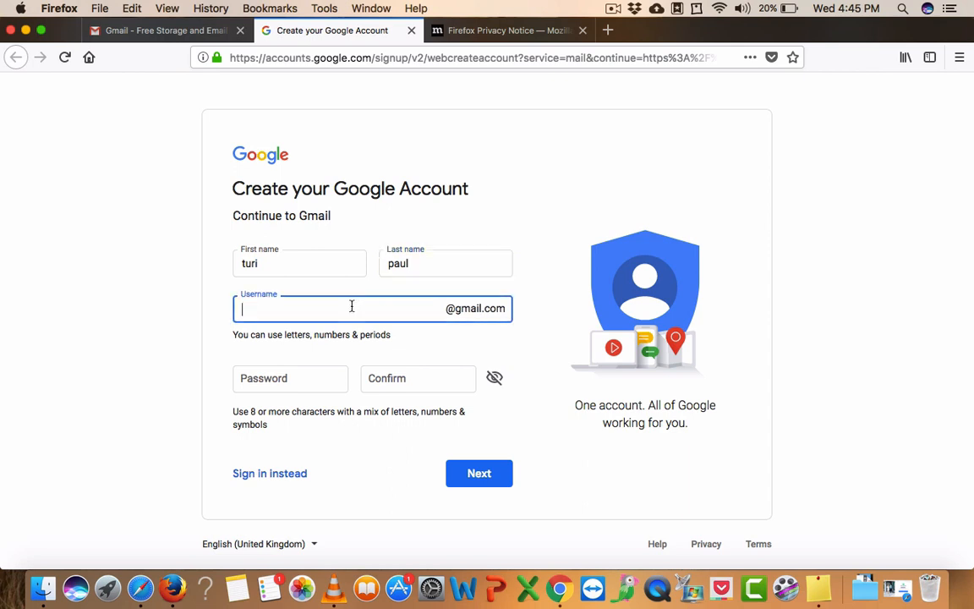
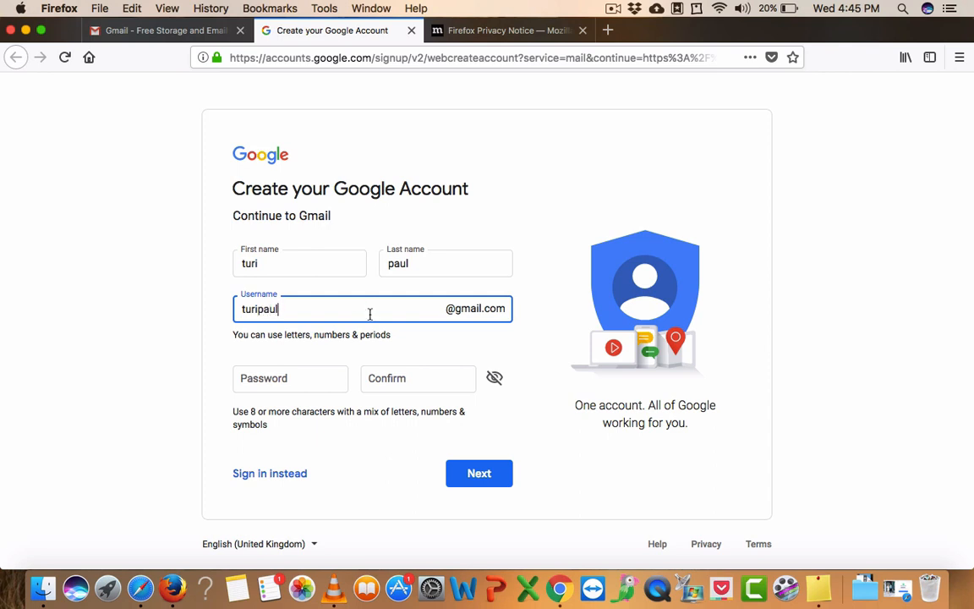
left_click(290, 378)
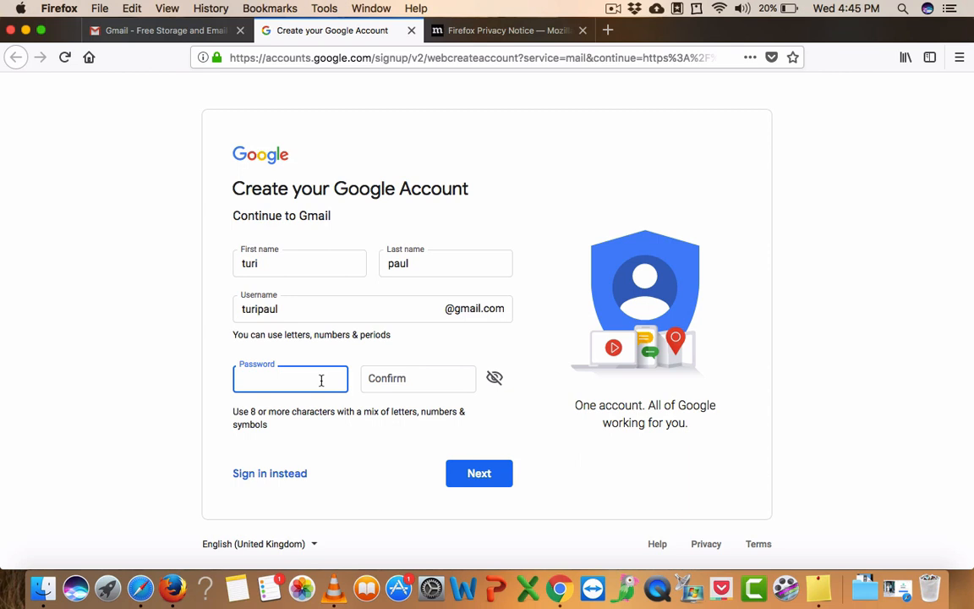
type("•")
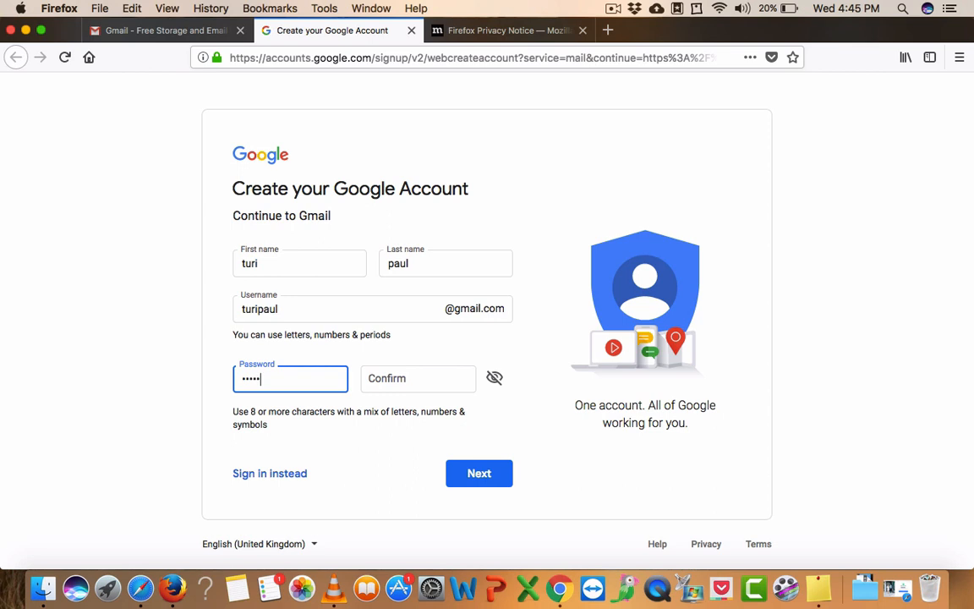
type("•")
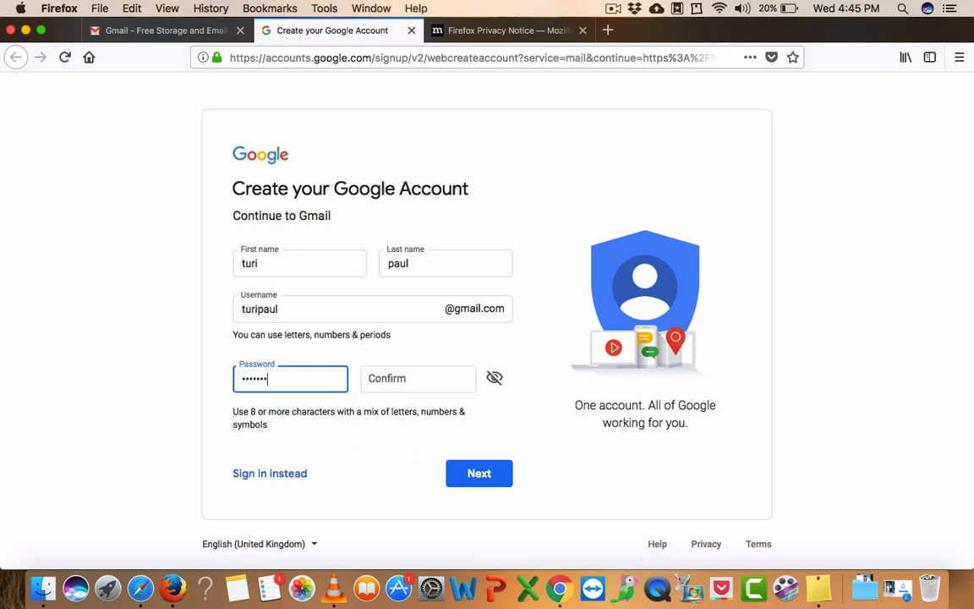
left_click(418, 378)
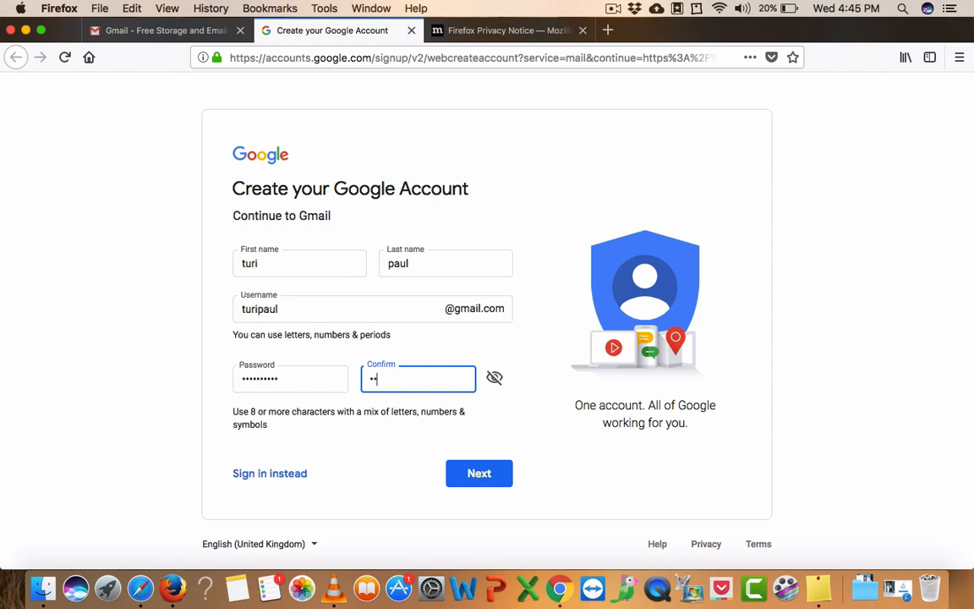
type("password")
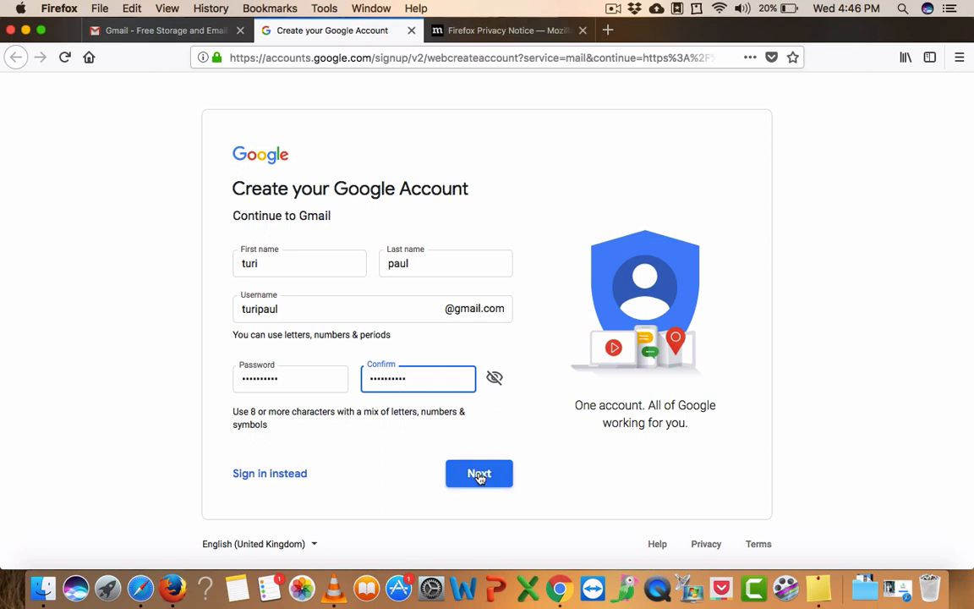
Step: Swap the taken username for the first available suggestion and continue to phone verification
left_click(478, 473)
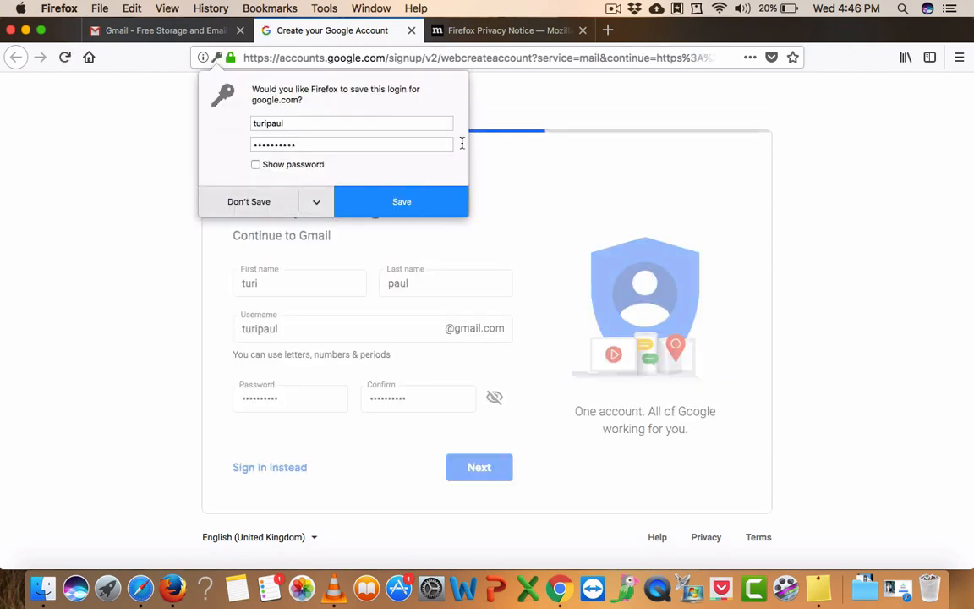
left_click(479, 467)
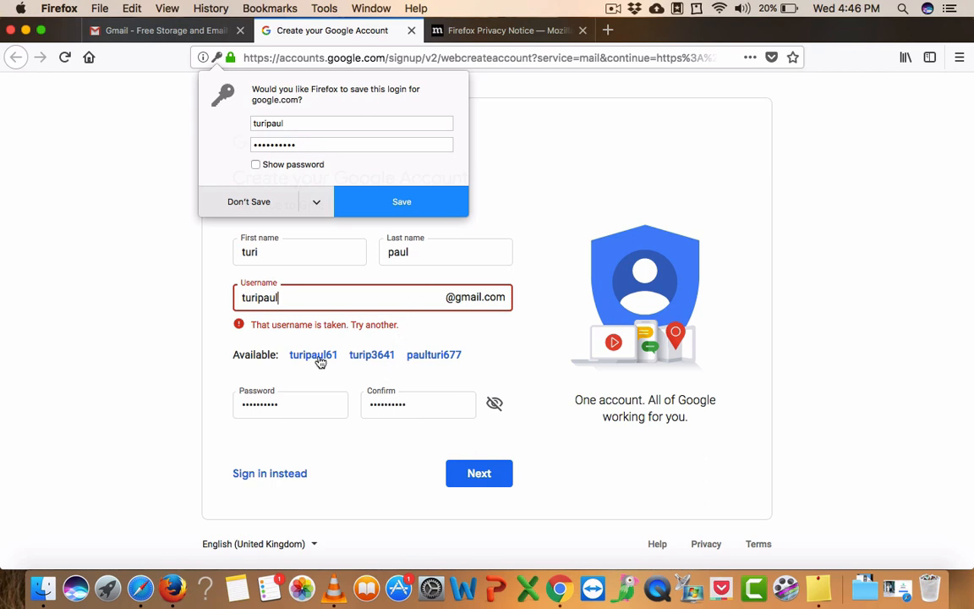
left_click(312, 355)
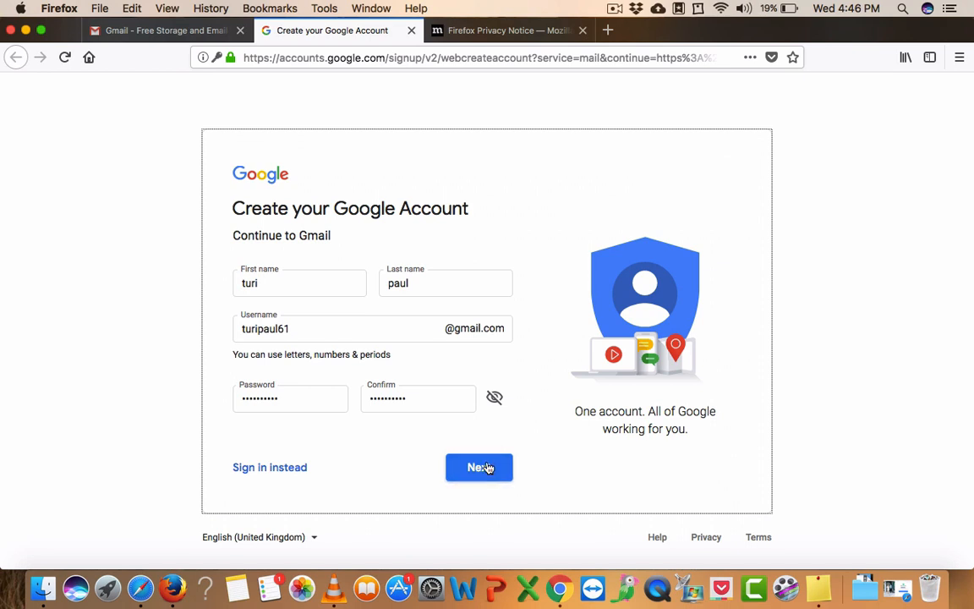
left_click(478, 467)
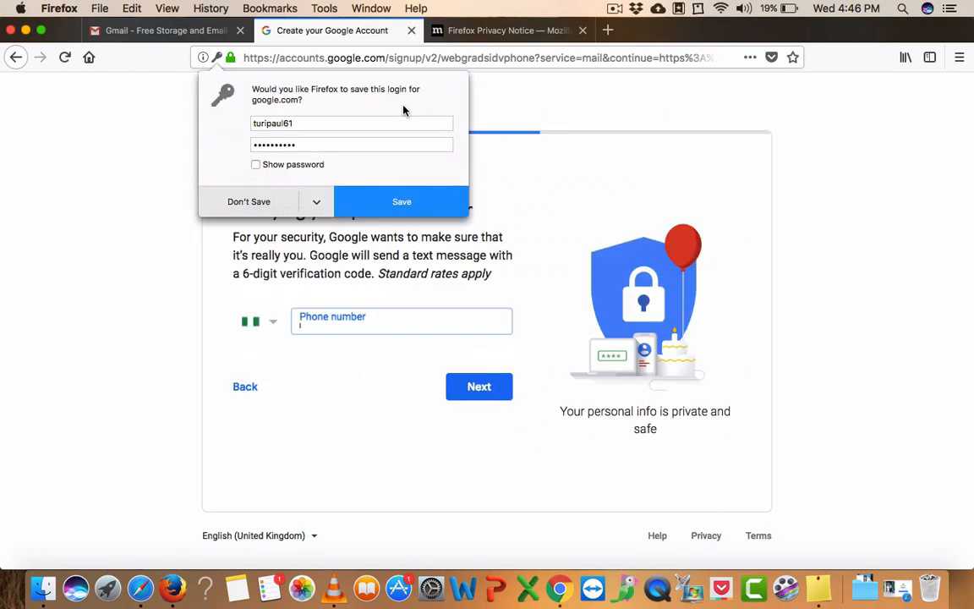
Step: Dismiss the save-login prompt, choose China's calling code, and submit the phone number
left_click(248, 201)
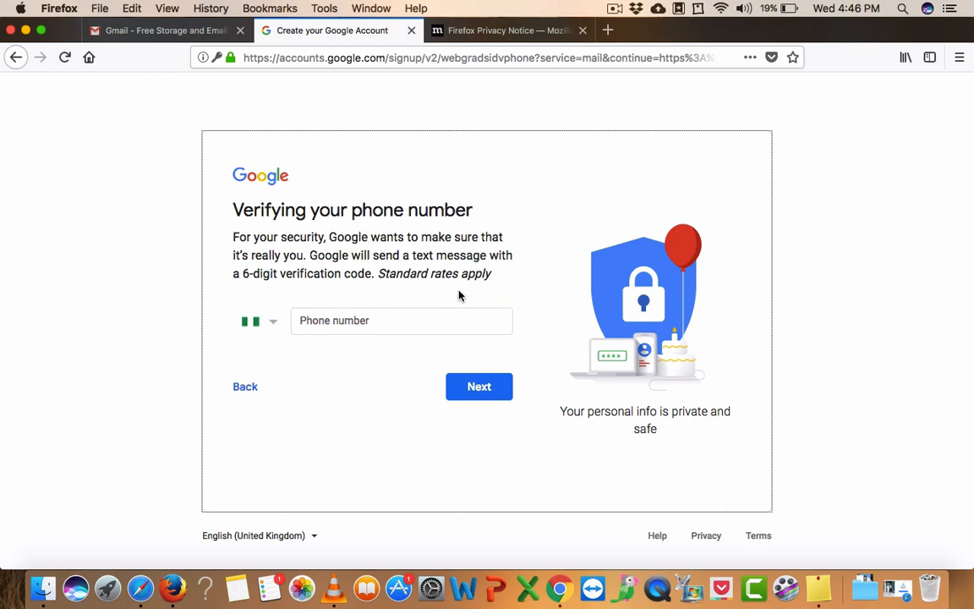
mouse_move(270, 328)
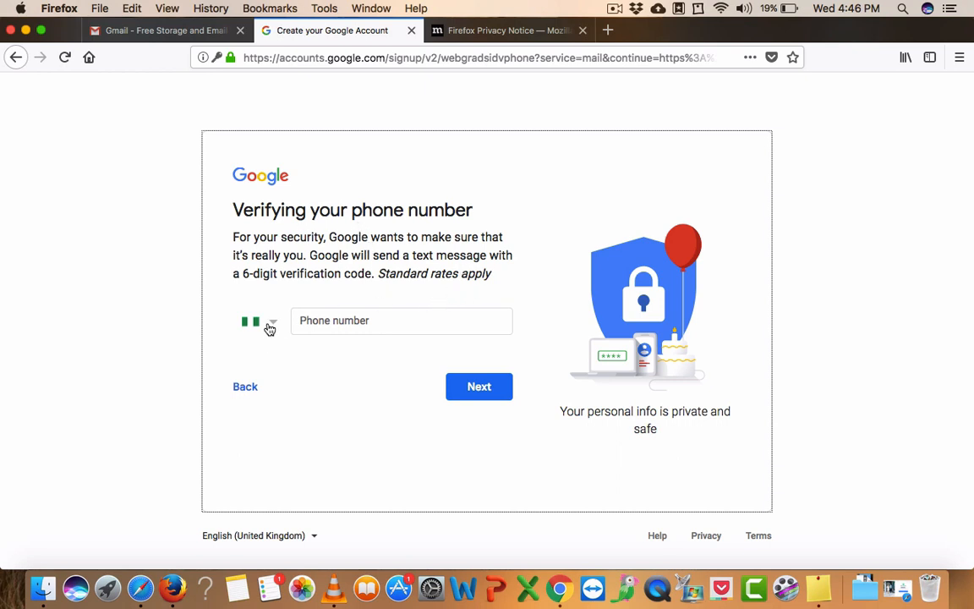
left_click(269, 324)
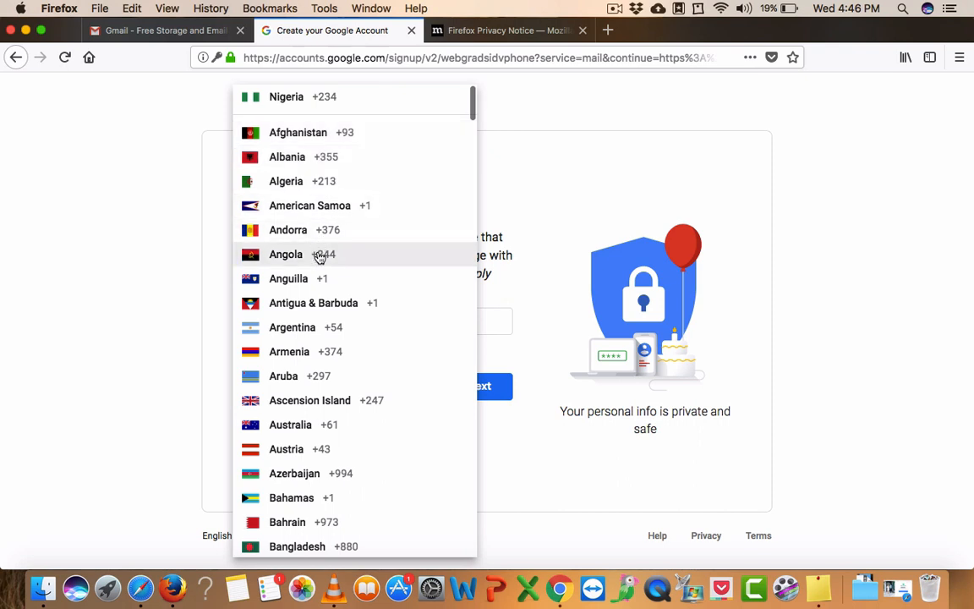
mouse_move(344, 482)
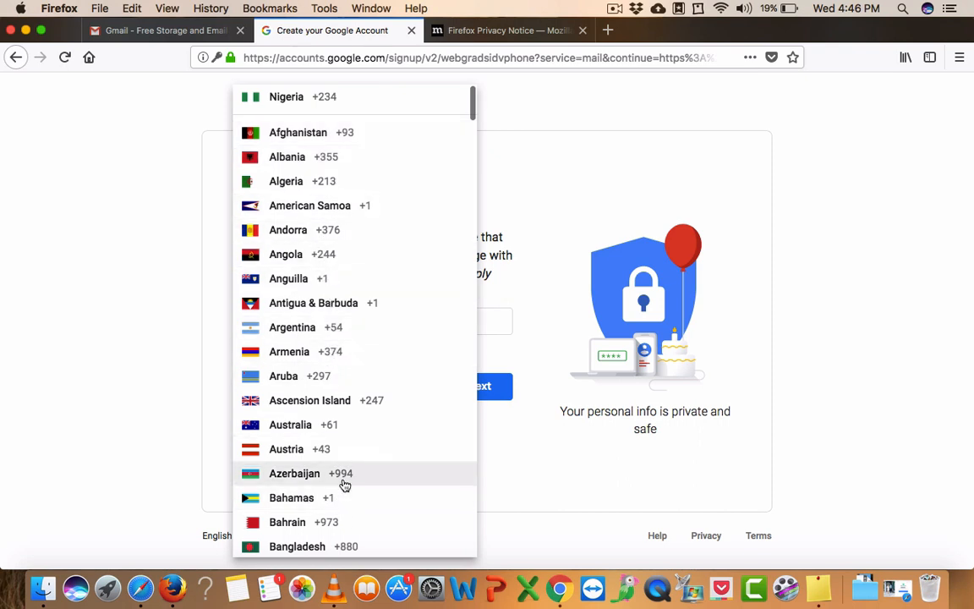
scroll("down", 3)
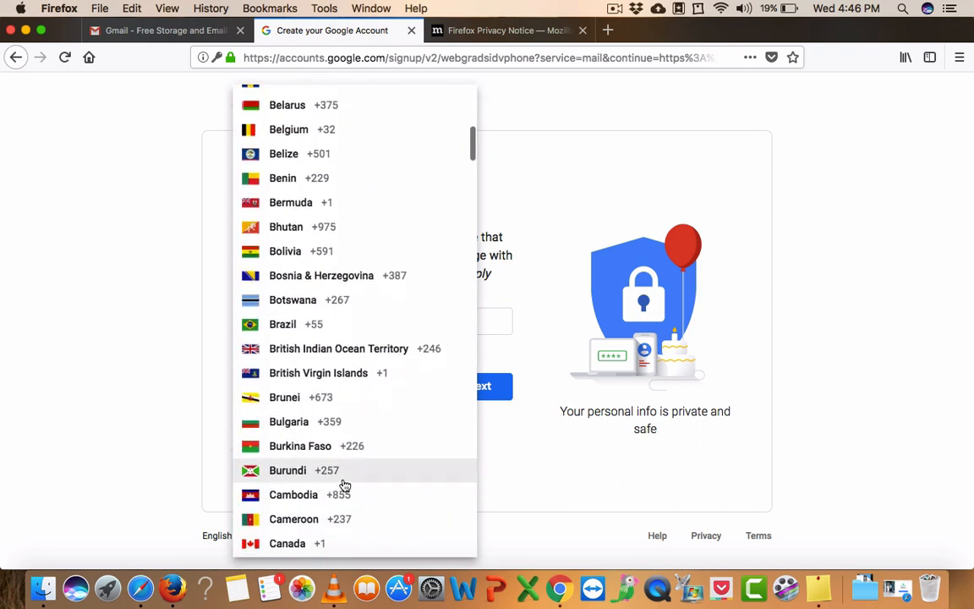
scroll("down", 3)
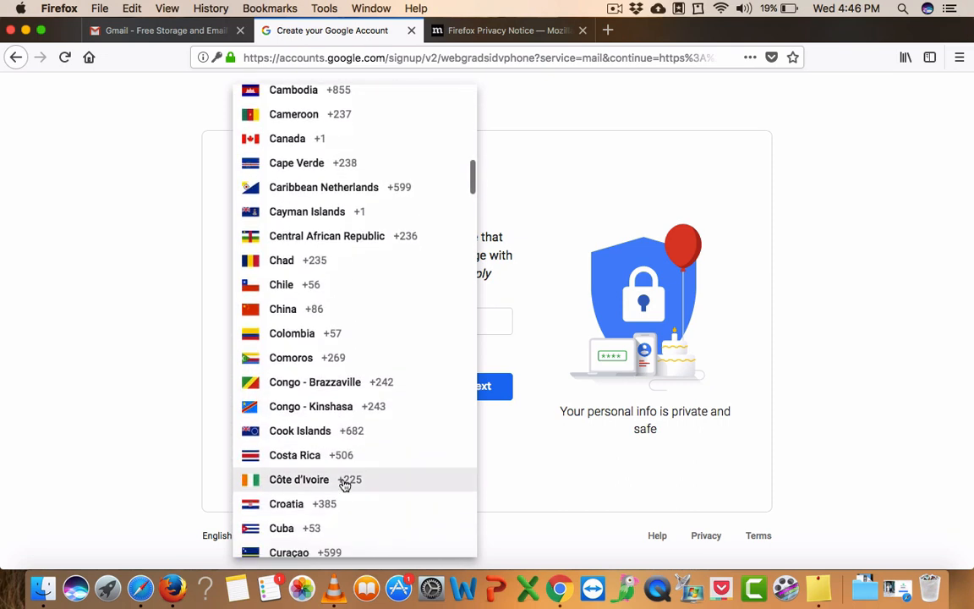
mouse_move(296, 308)
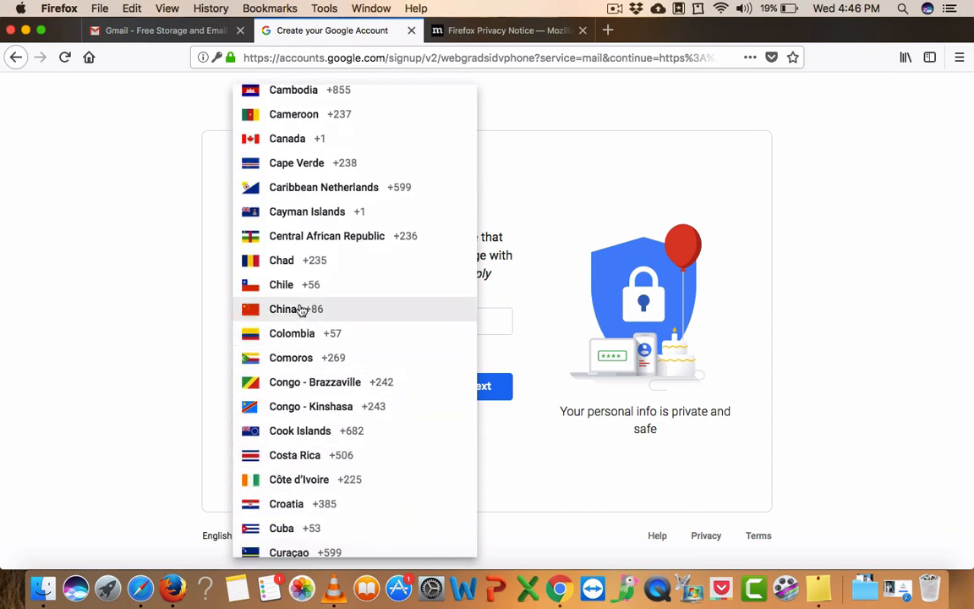
left_click(282, 309)
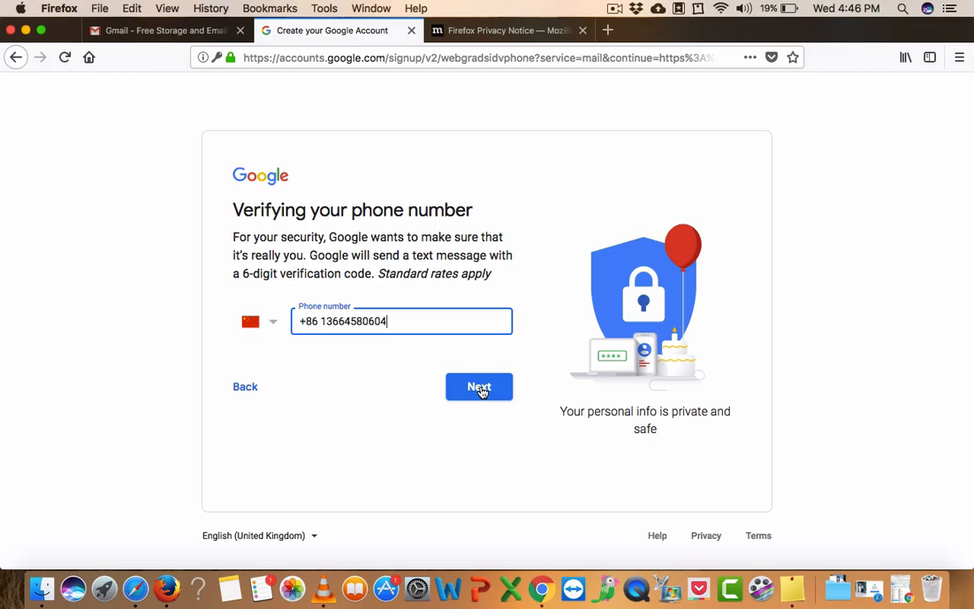
left_click(478, 387)
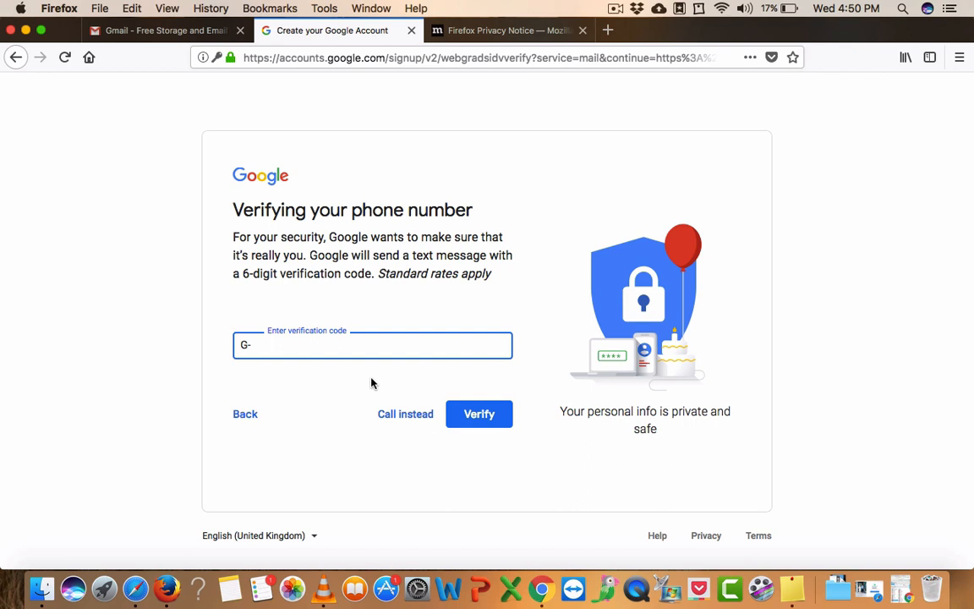
left_click(372, 345)
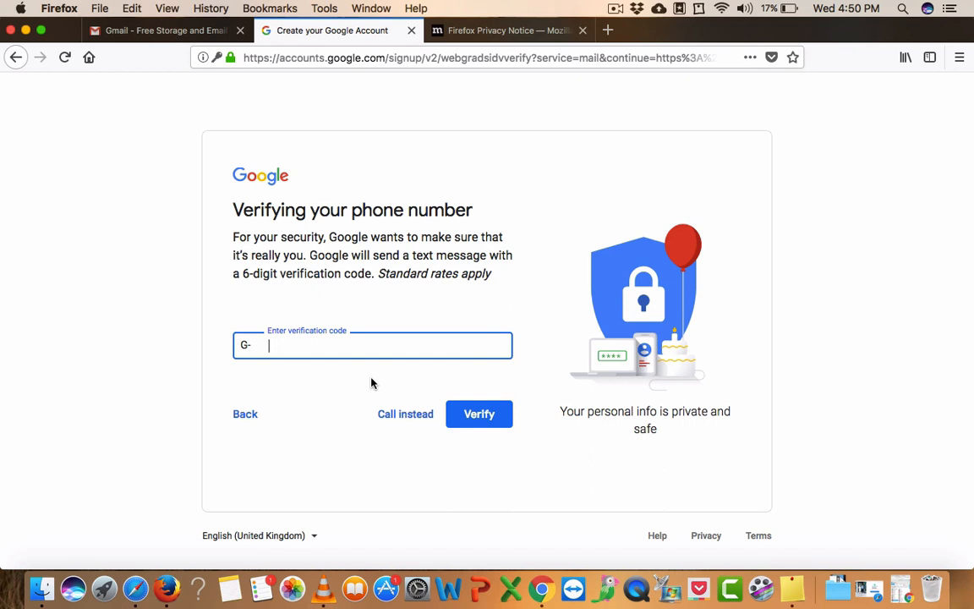
mouse_move(395, 396)
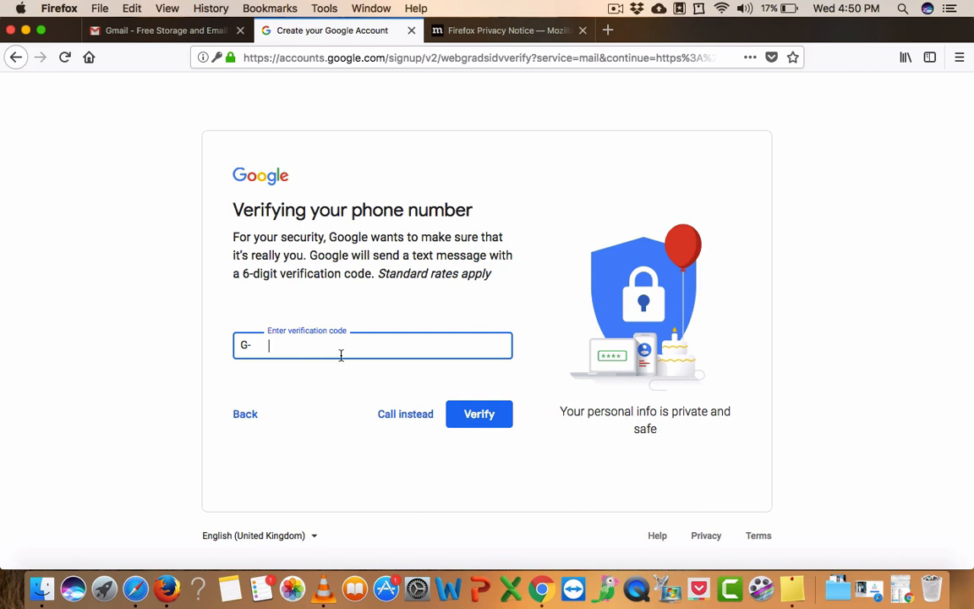
type("316")
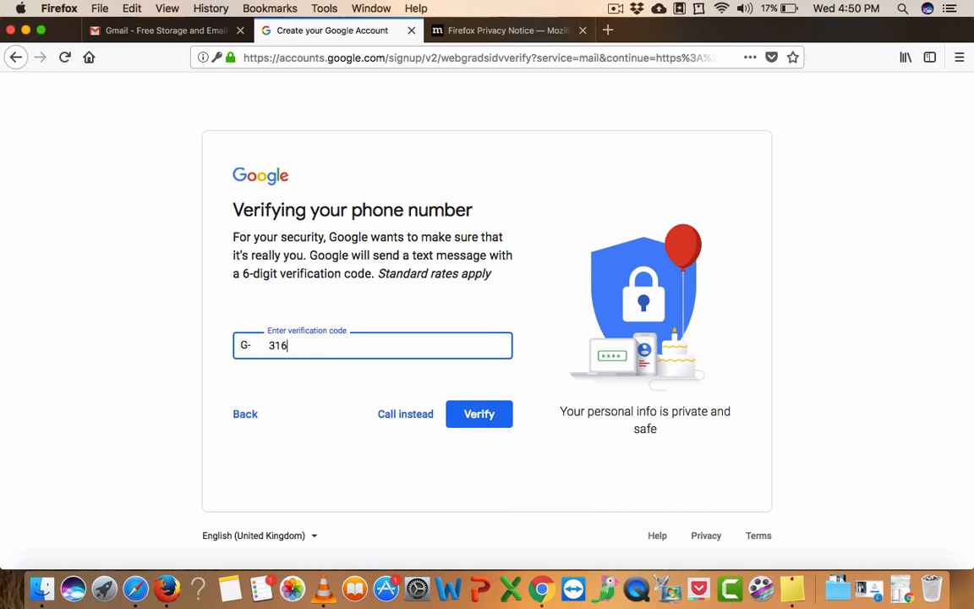
type("237")
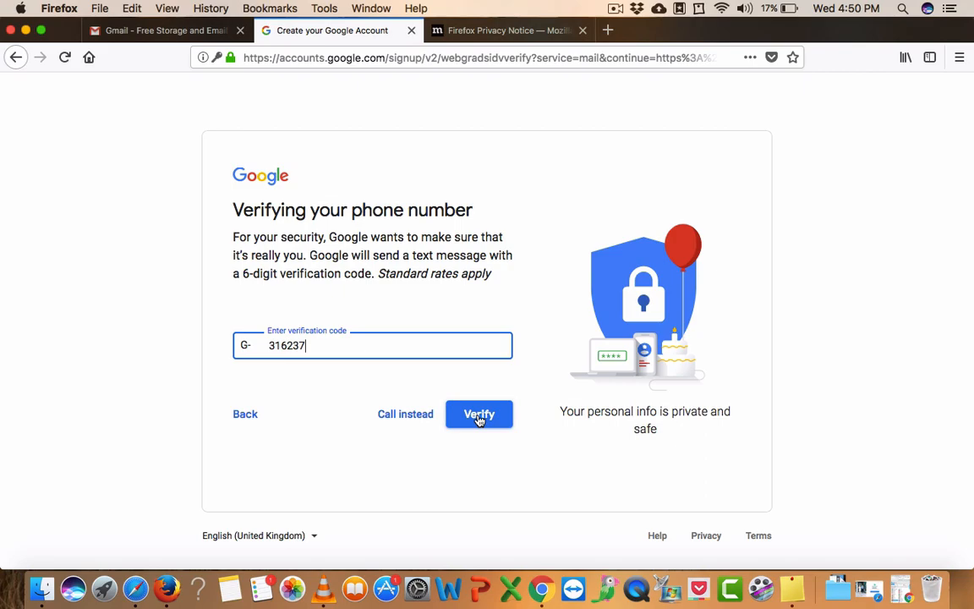
Step: Verify the code, skip the phone-usage offer, and agree to Privacy and Terms
left_click(479, 413)
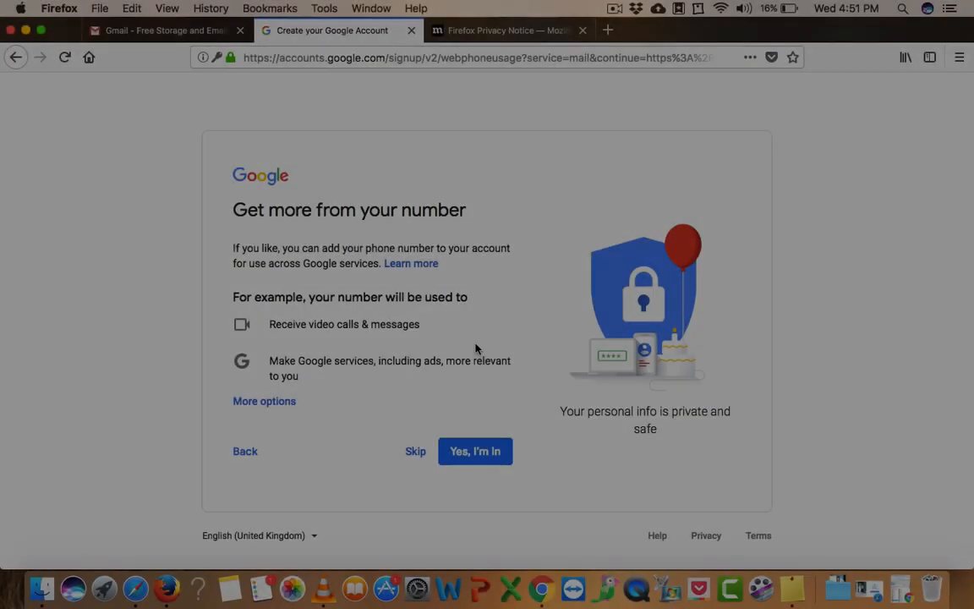
mouse_move(313, 465)
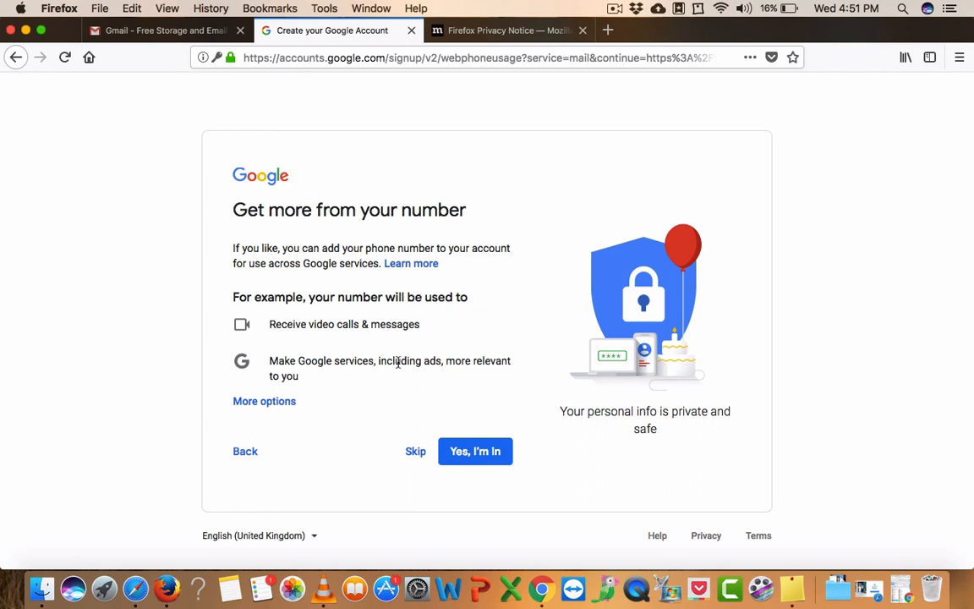
mouse_move(392, 316)
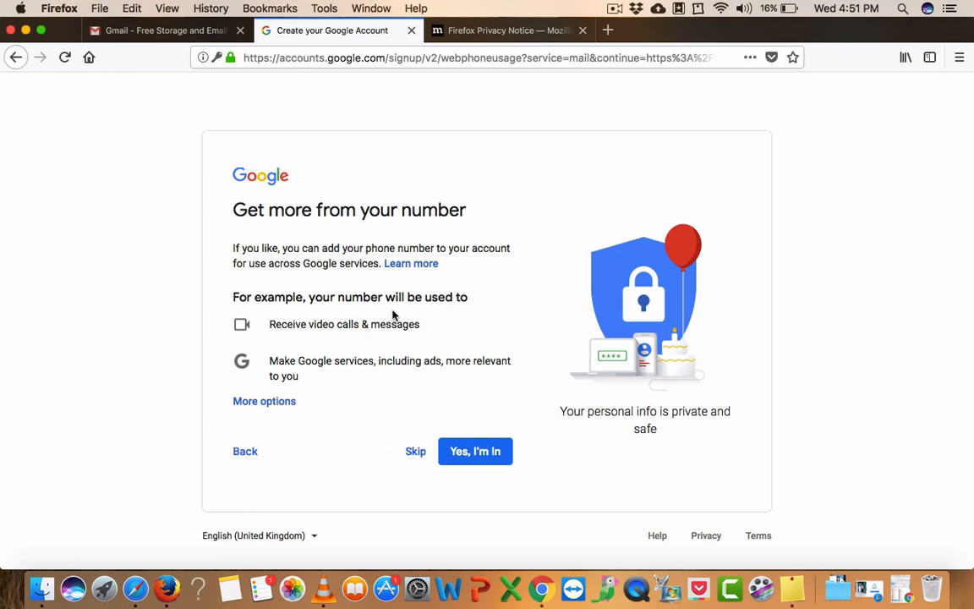
mouse_move(427, 457)
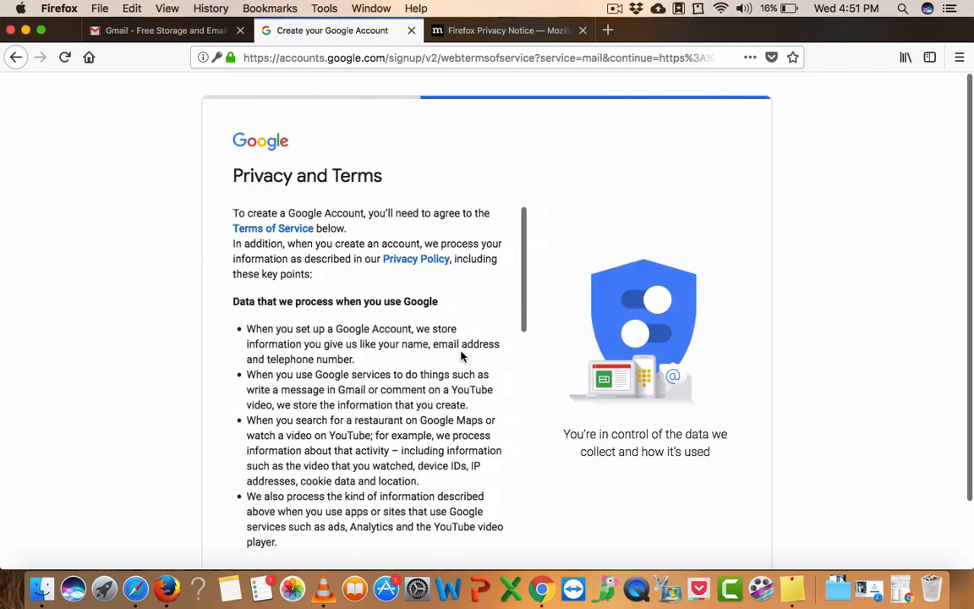
scroll("down", 3)
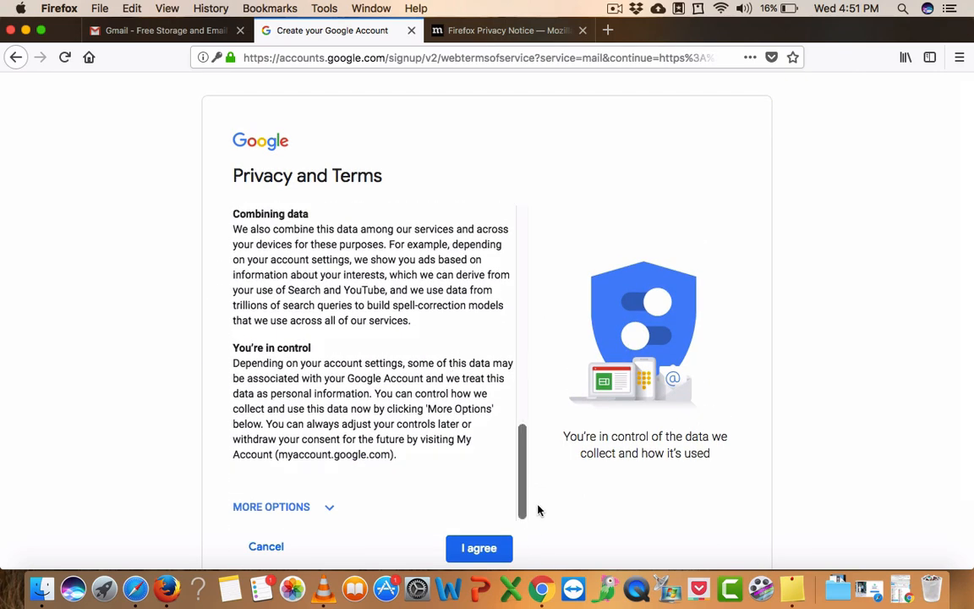
left_click(478, 548)
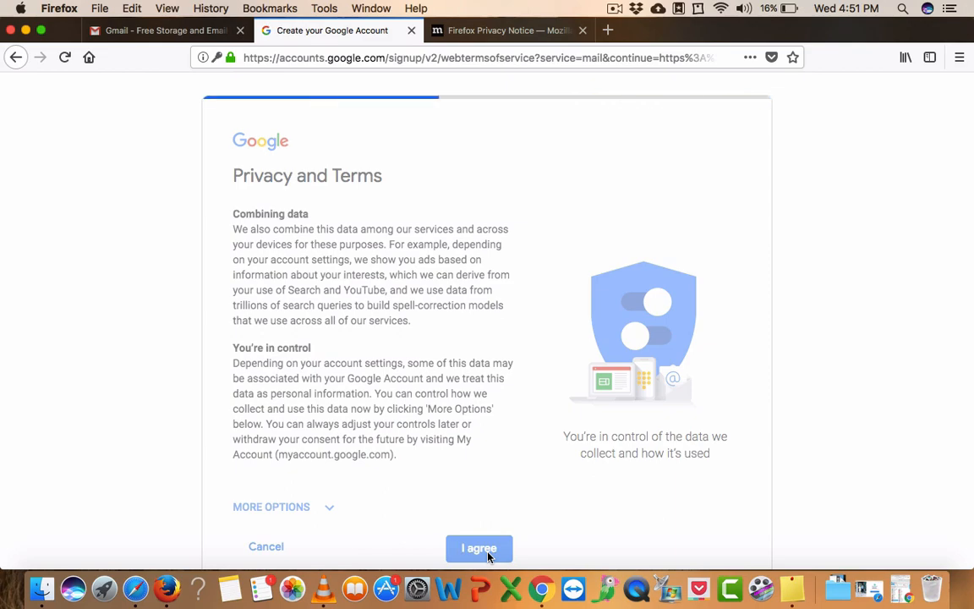
Step: Confirm the terms agreement to finish creating the account and load Gmail
left_click(478, 548)
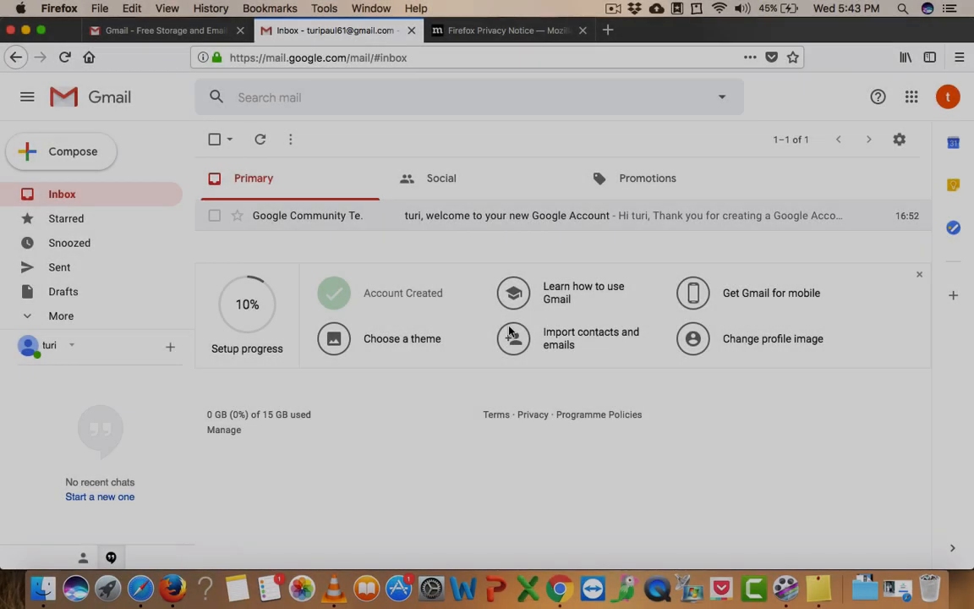
mouse_move(294, 208)
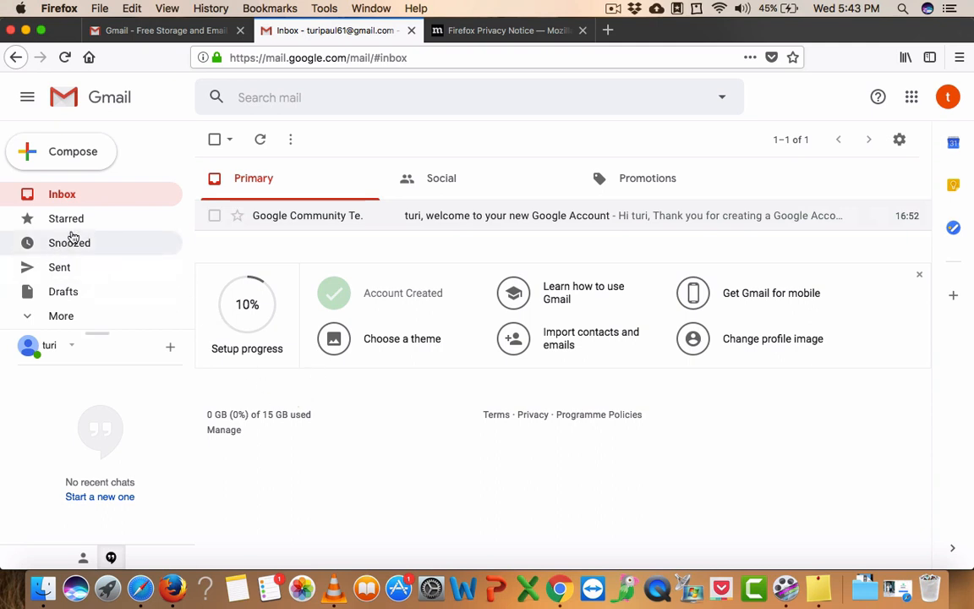
mouse_move(91, 157)
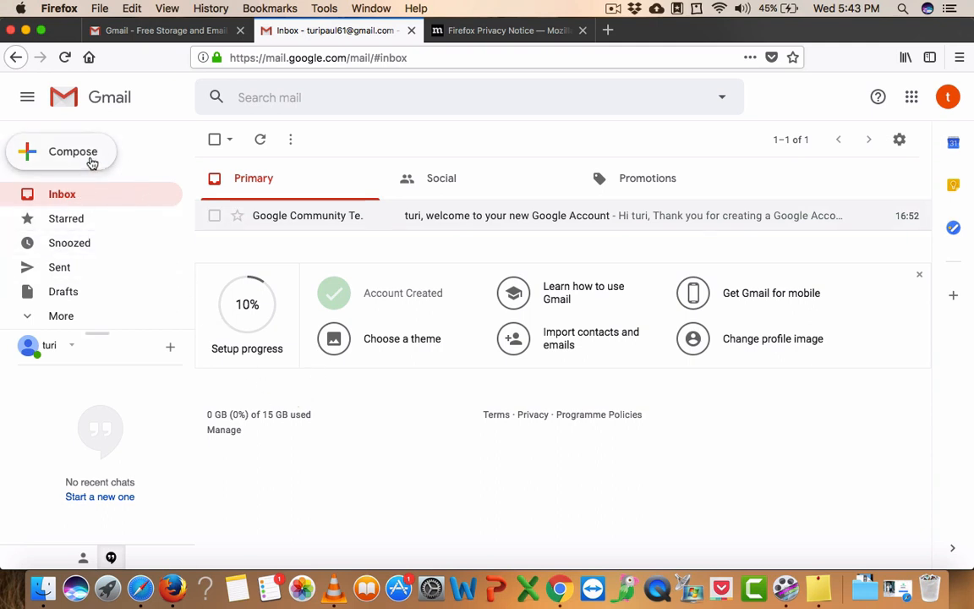
left_click(73, 152)
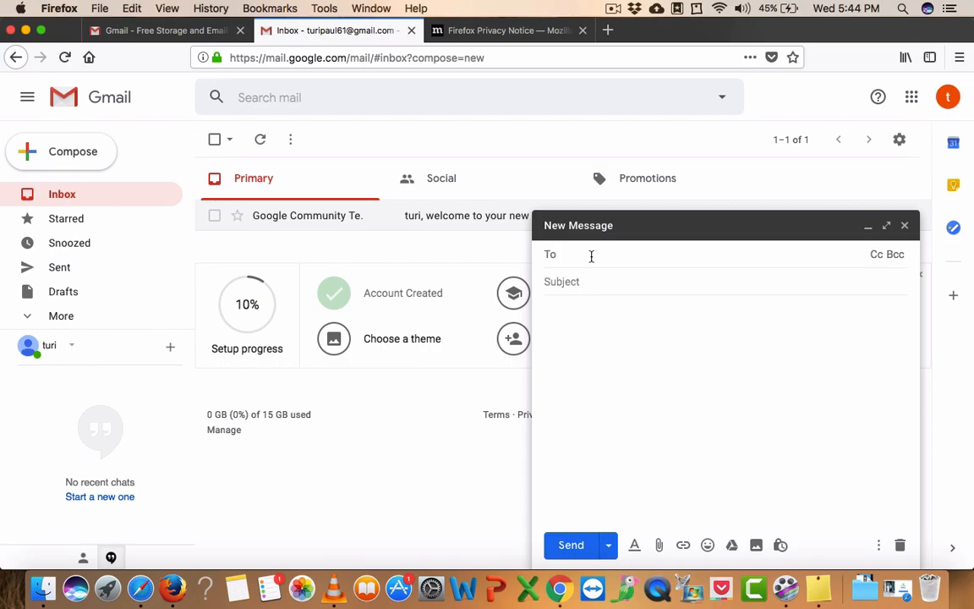
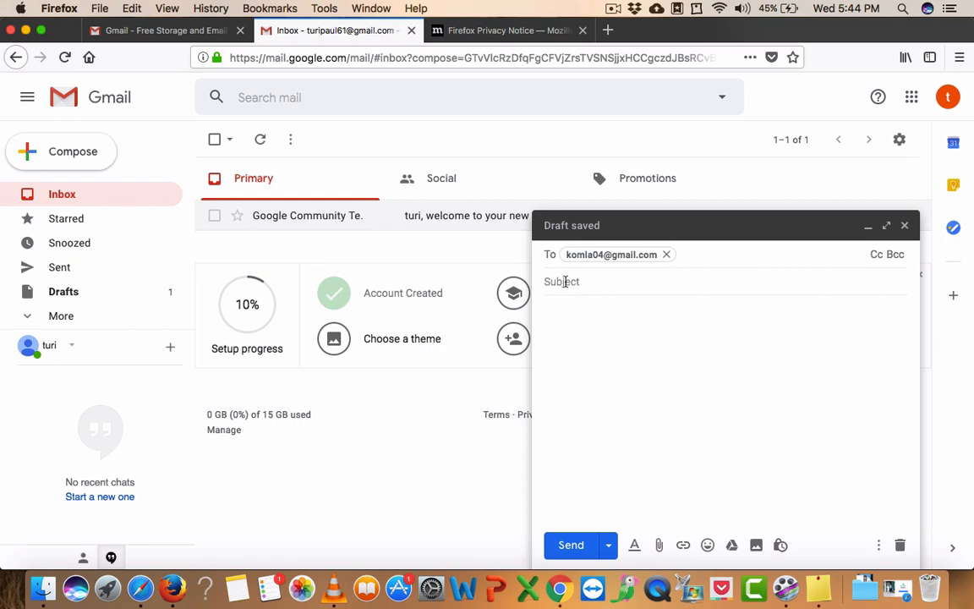
type("how to create china phone number")
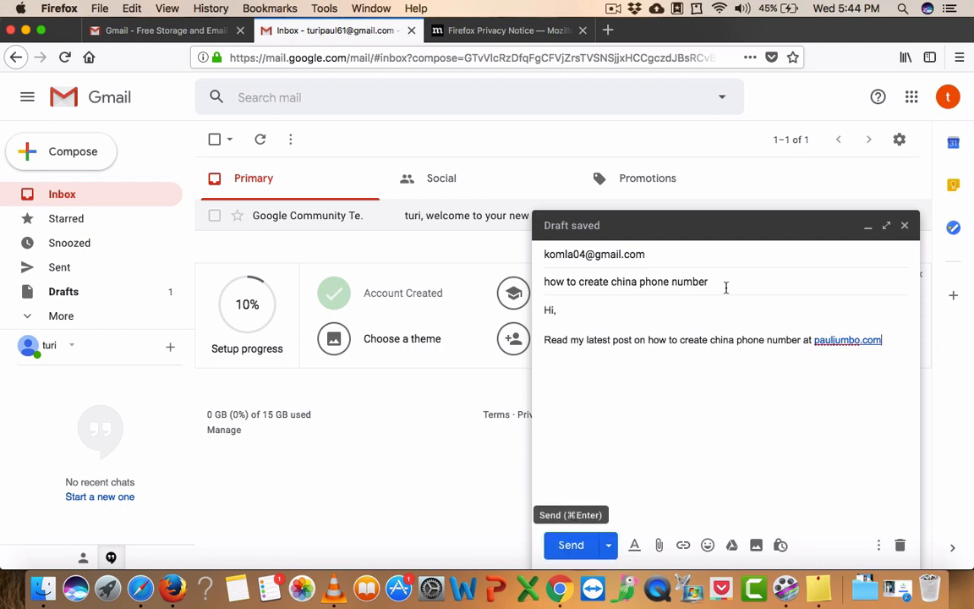
mouse_move(675, 253)
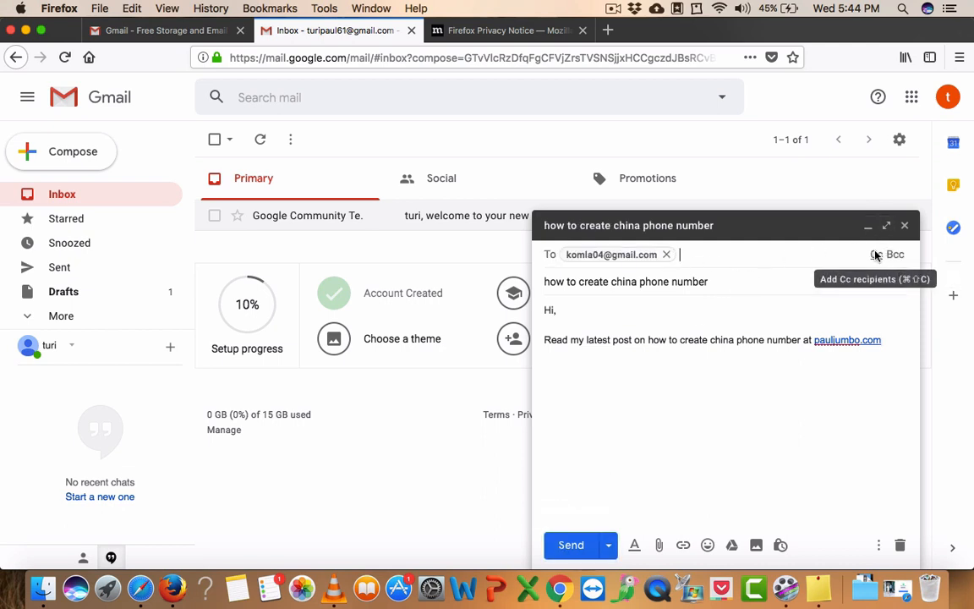
left_click(877, 254)
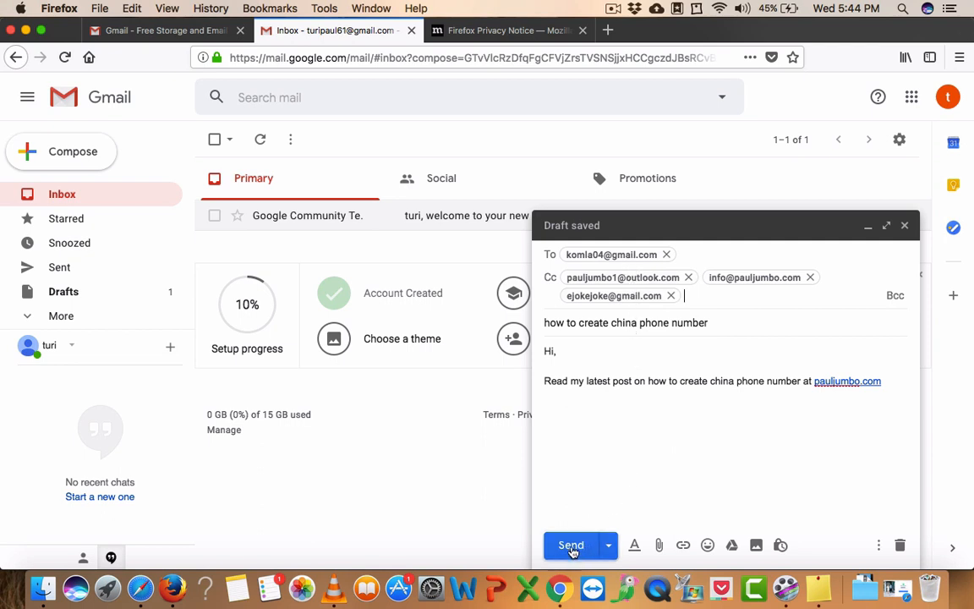
left_click(571, 544)
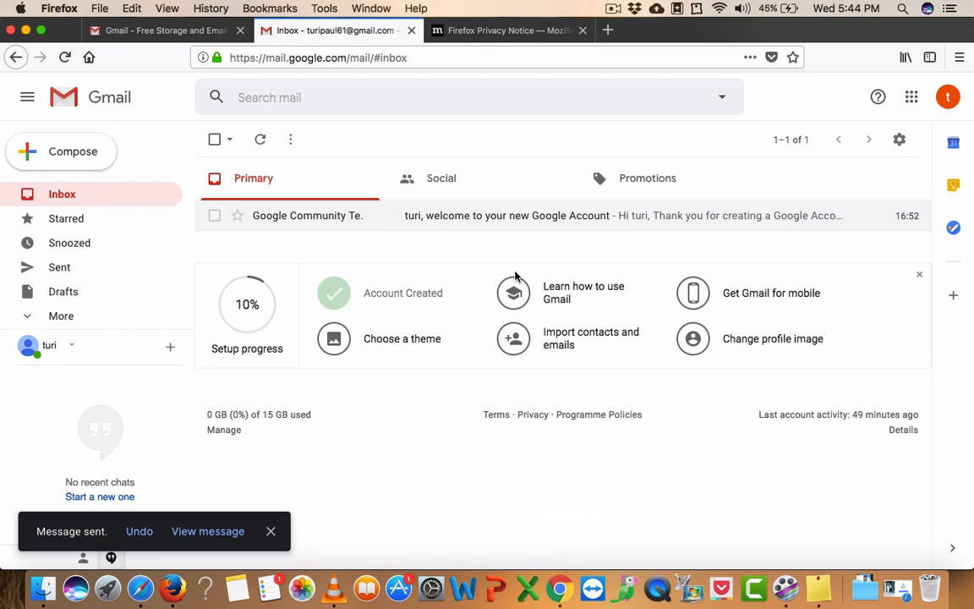
Step: Open the received china phone number email, then check the Outlook mailbox for it
left_click(514, 338)
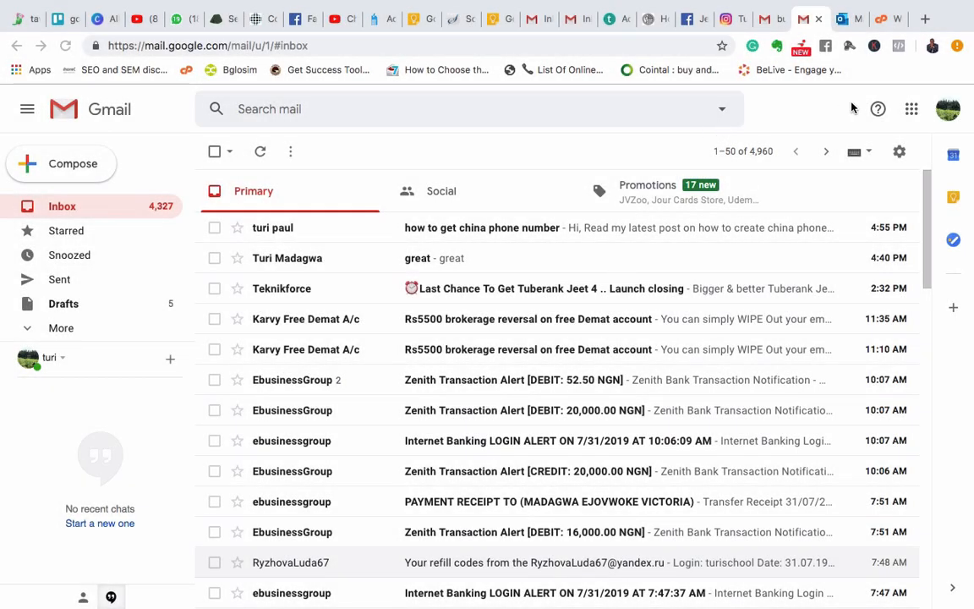
mouse_move(756, 410)
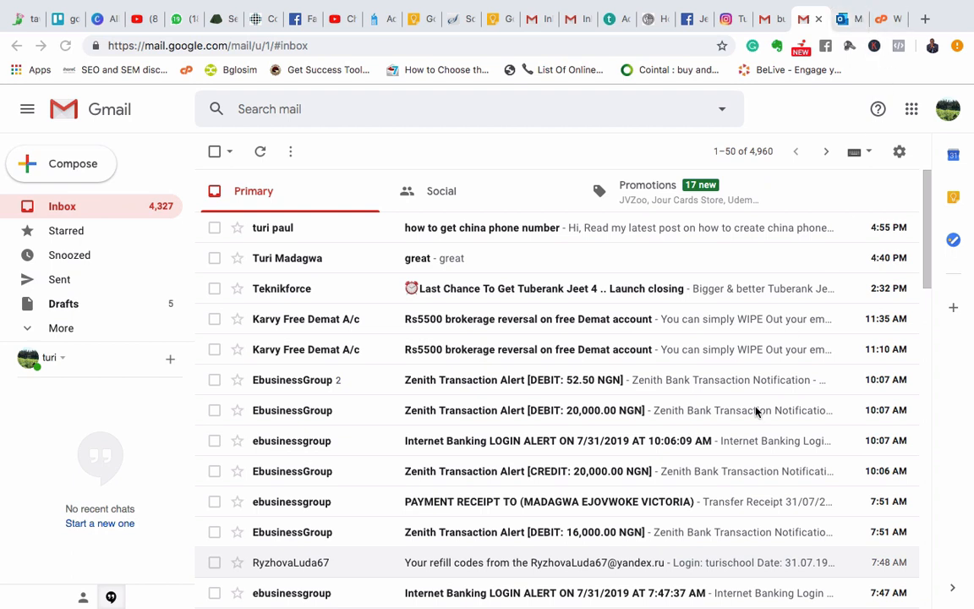
mouse_move(517, 300)
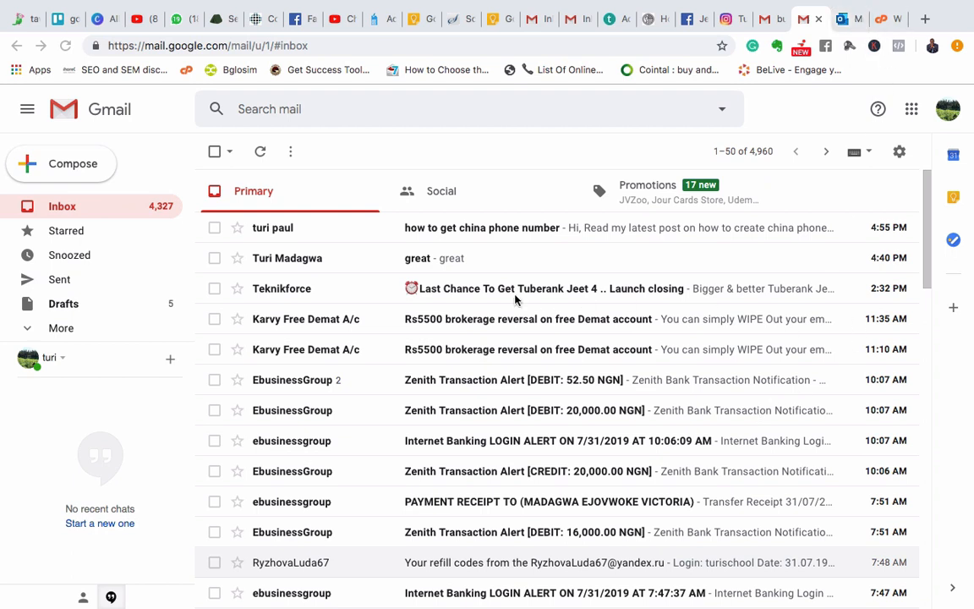
mouse_move(485, 235)
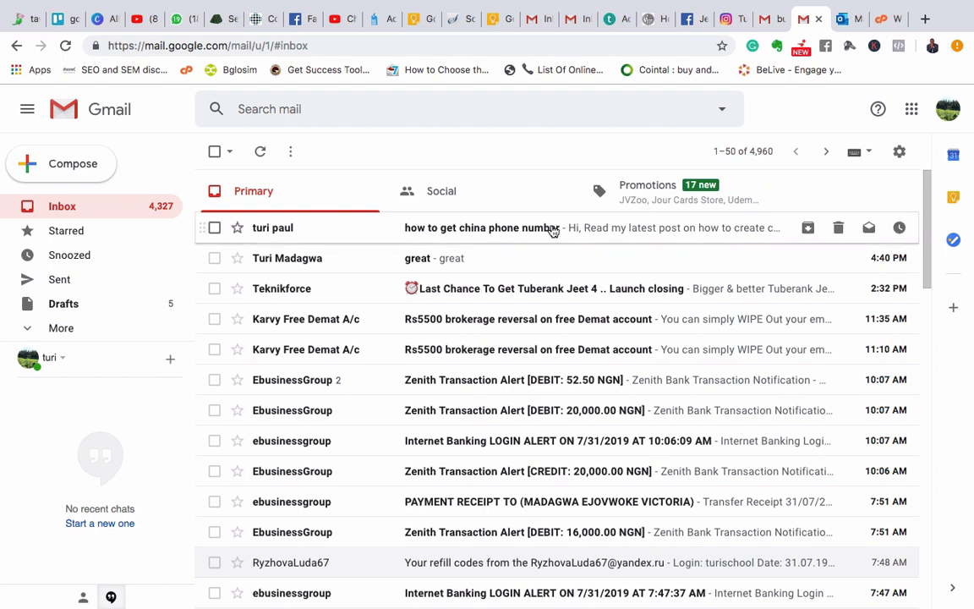
left_click(482, 226)
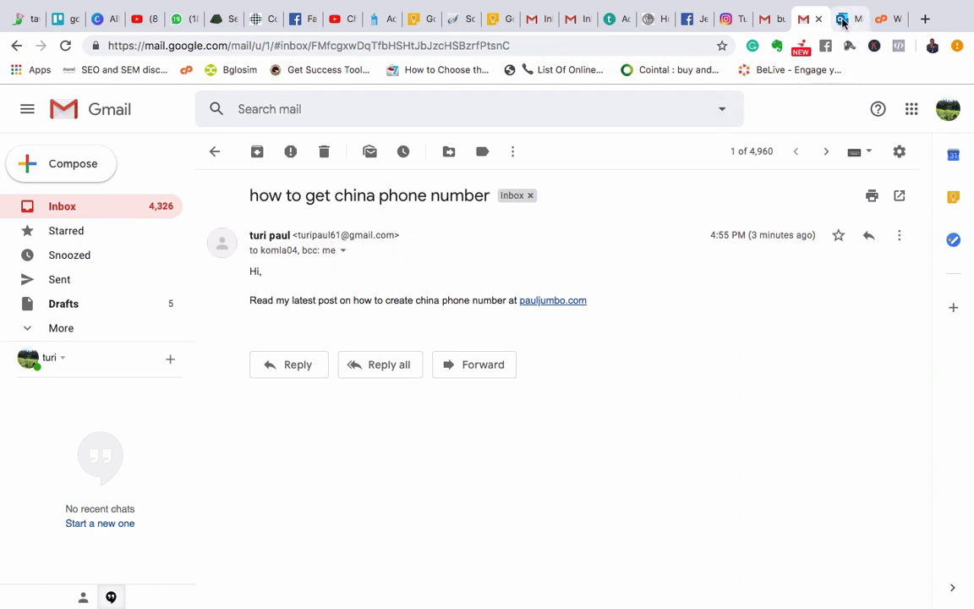
left_click(850, 18)
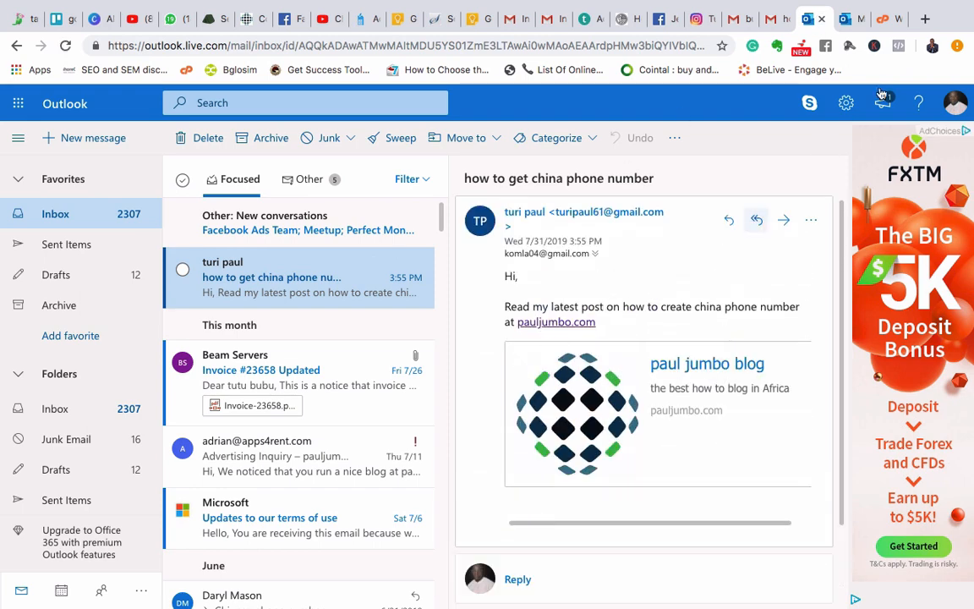
left_click(867, 18)
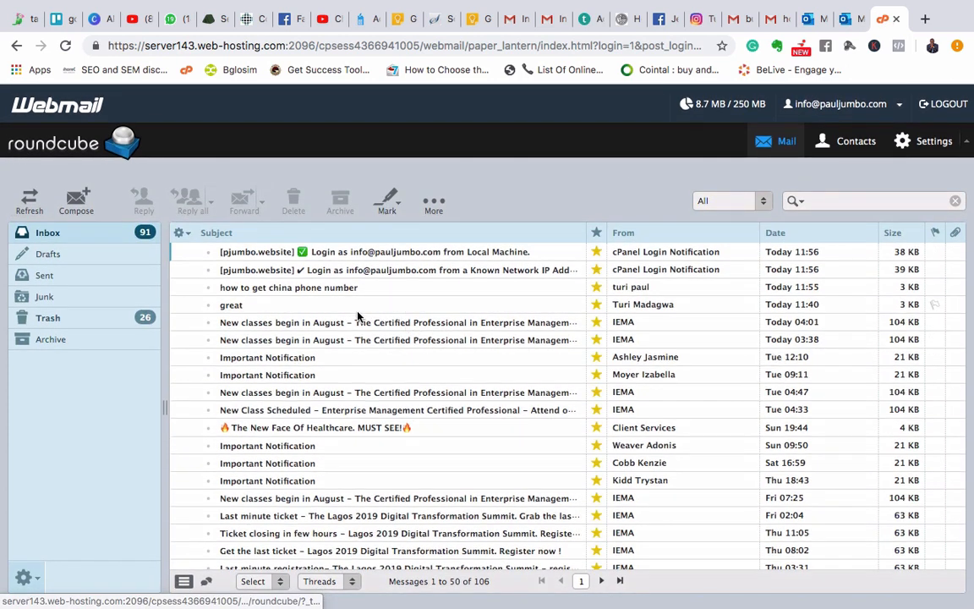
left_click(289, 287)
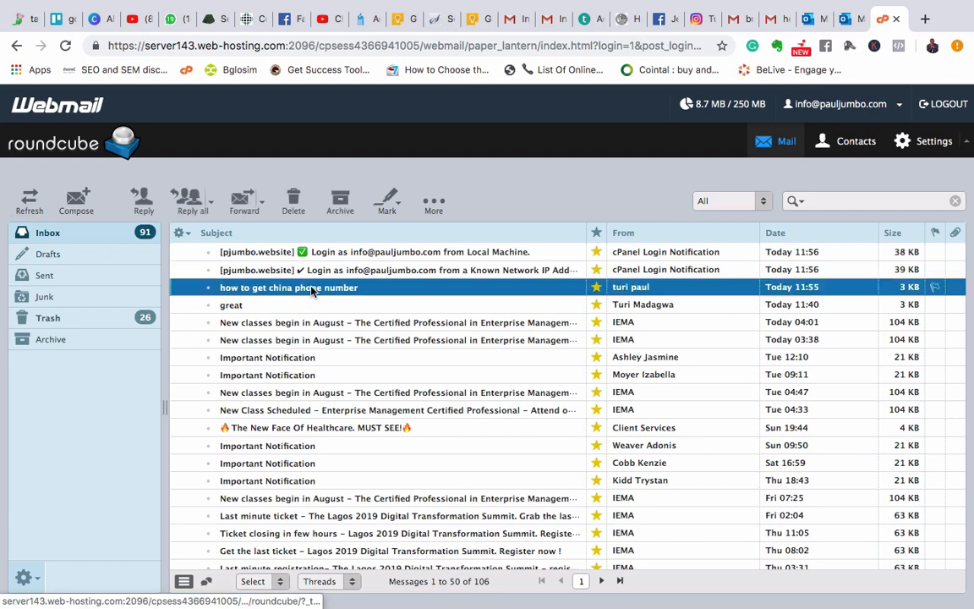
double_click(288, 287)
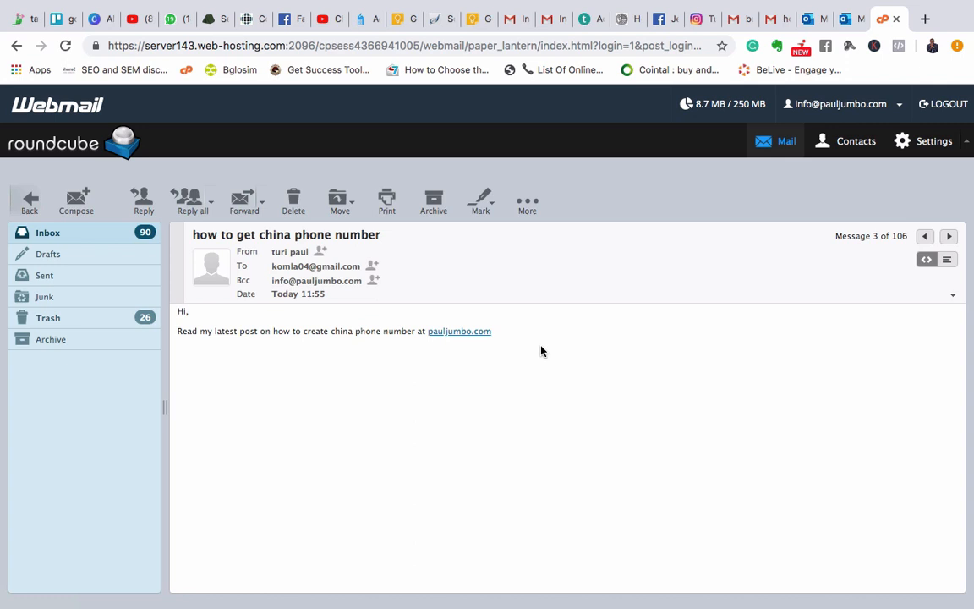
mouse_move(862, 34)
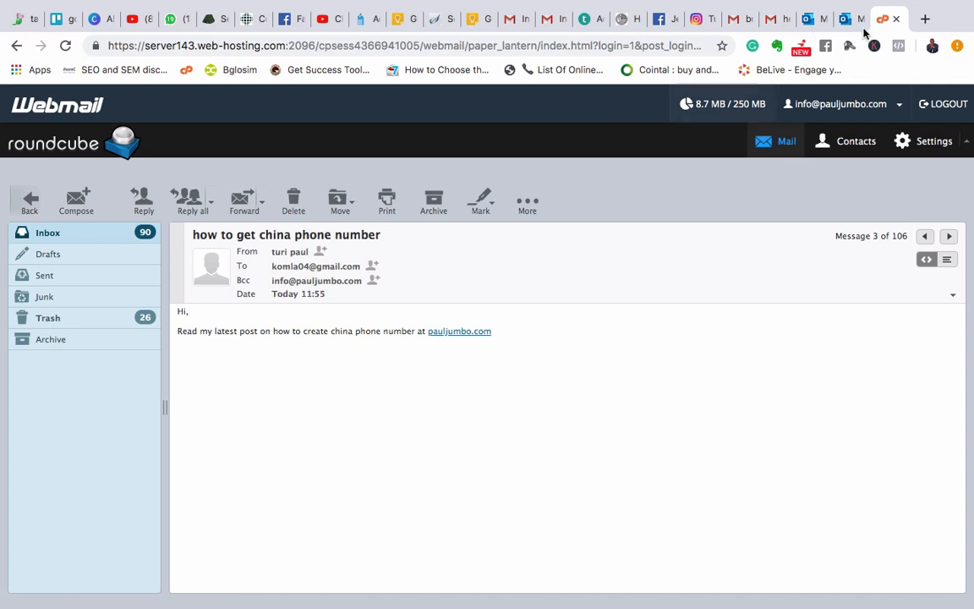
mouse_move(594, 398)
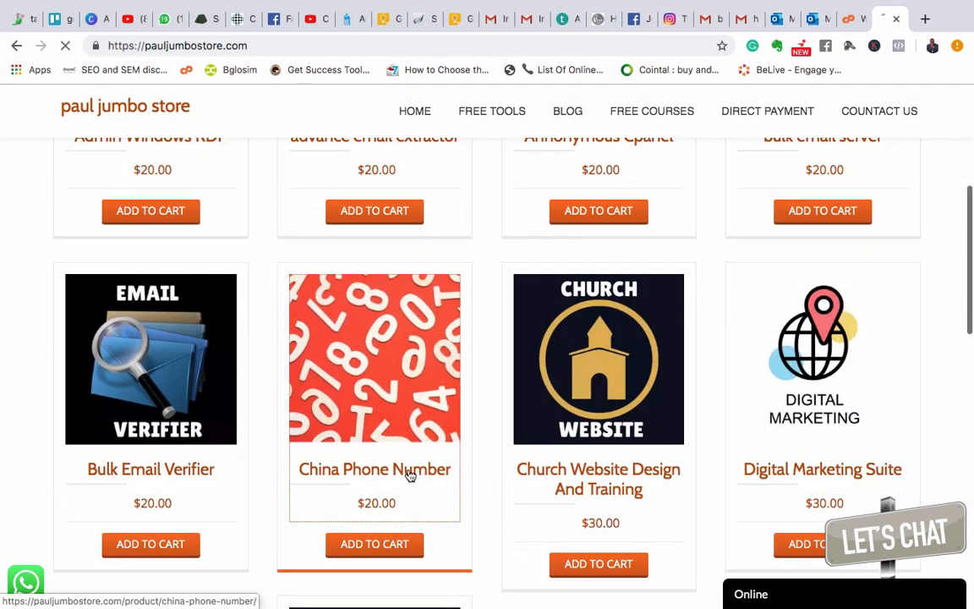
Step: Open the $20 China Phone Number product and scroll through its video, cost and payment sections
left_click(373, 469)
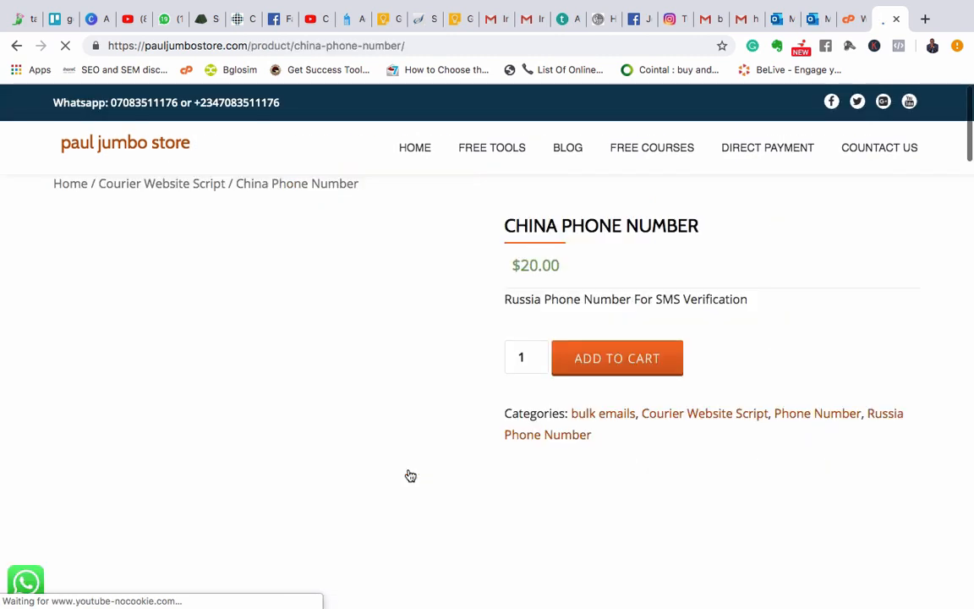
scroll("down", 3)
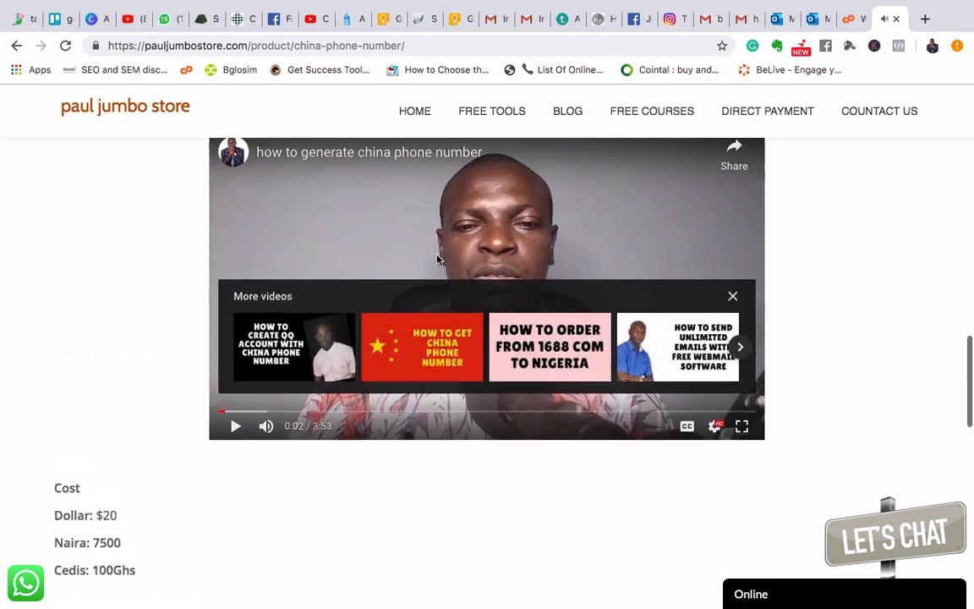
scroll("down", 3)
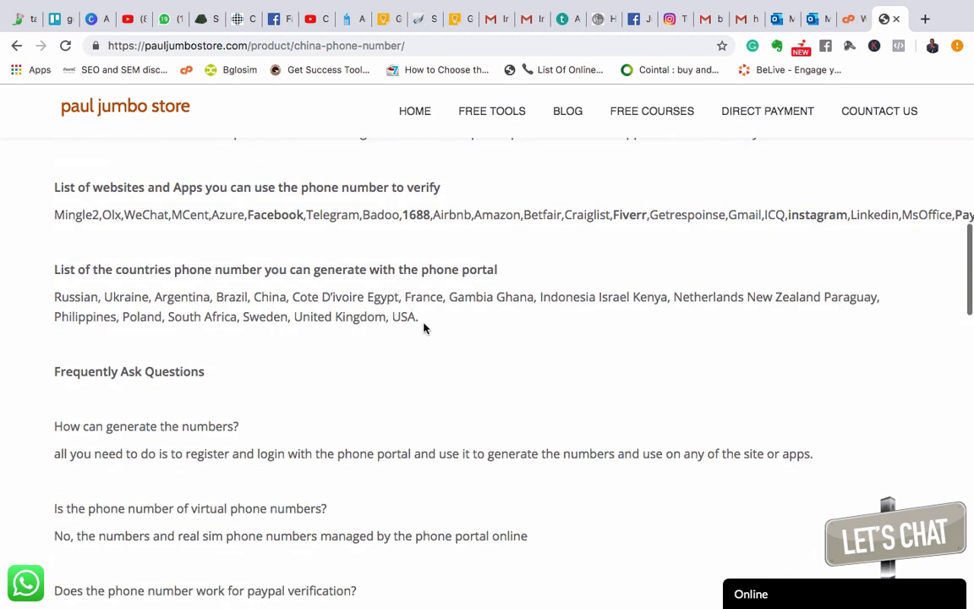
mouse_move(501, 284)
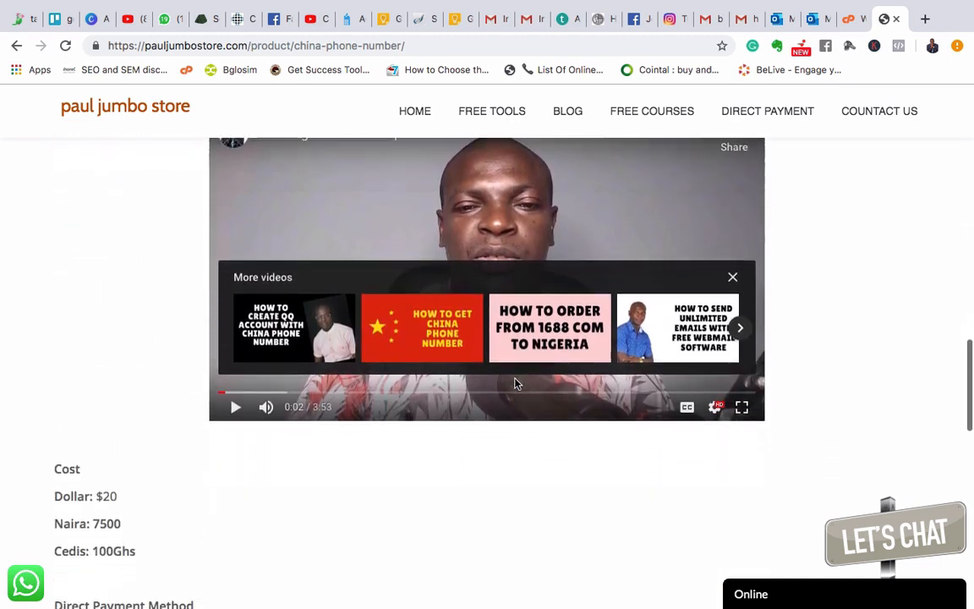
scroll("down", 3)
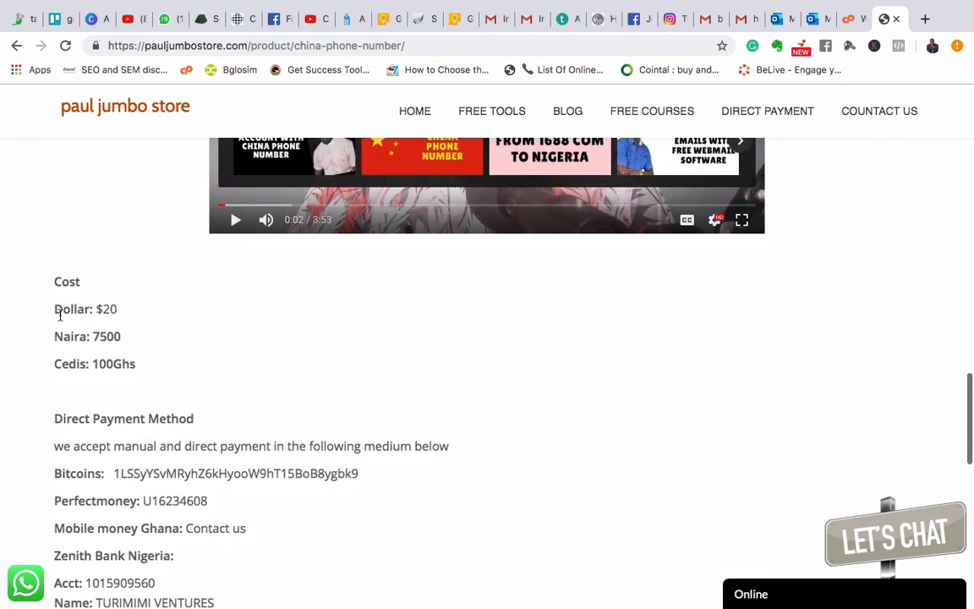
scroll("down", 3)
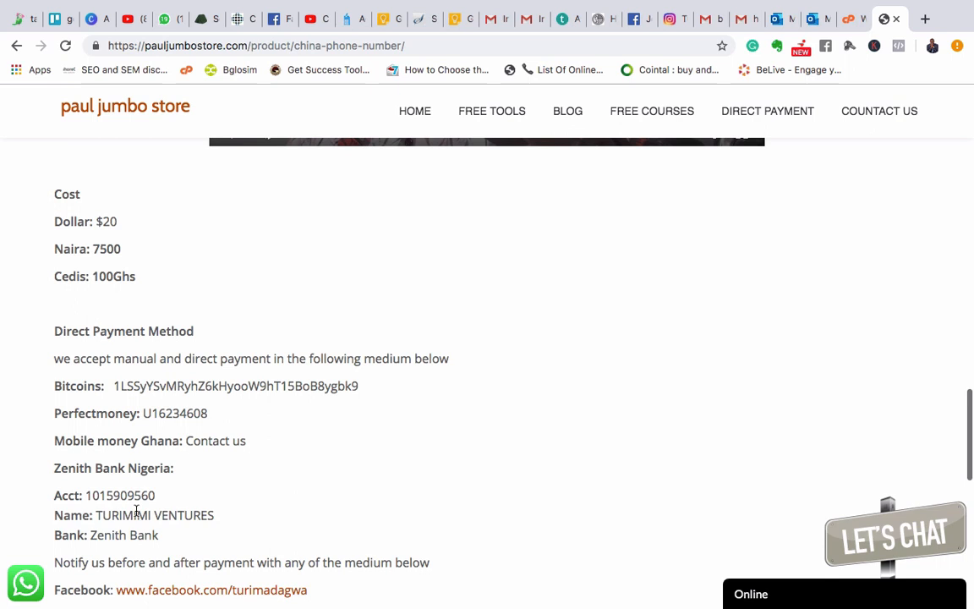
scroll("down", 3)
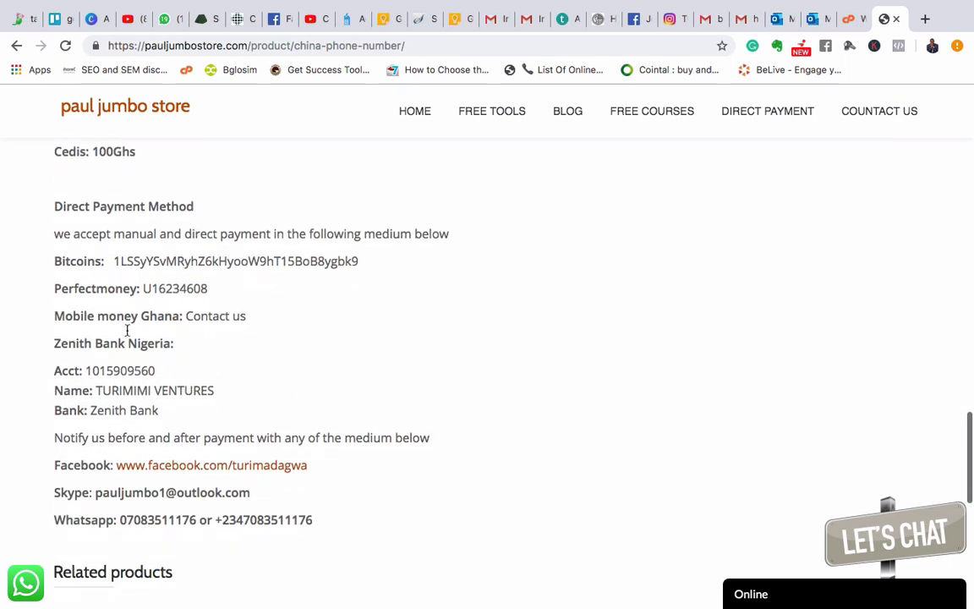
scroll("down", 3)
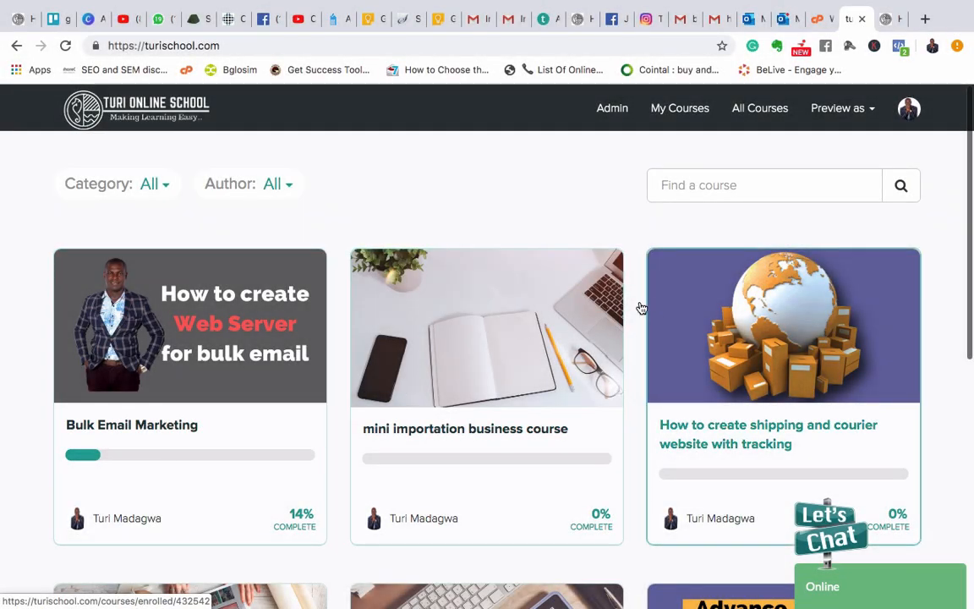
Step: Preview the Bulk Email Marketing course as a logged-out user and scroll to its Class Curriculum
scroll("down", 3)
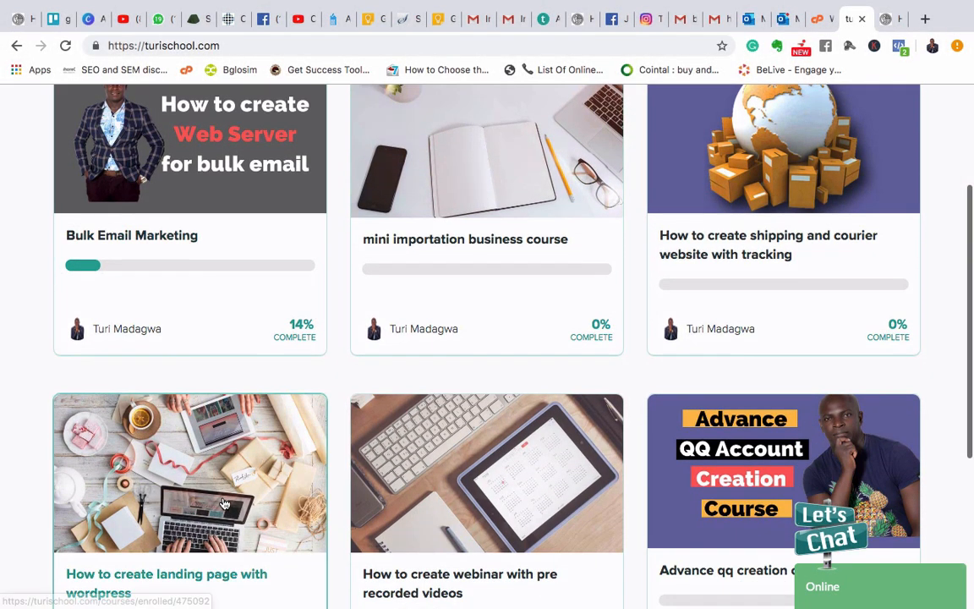
scroll("up", 3)
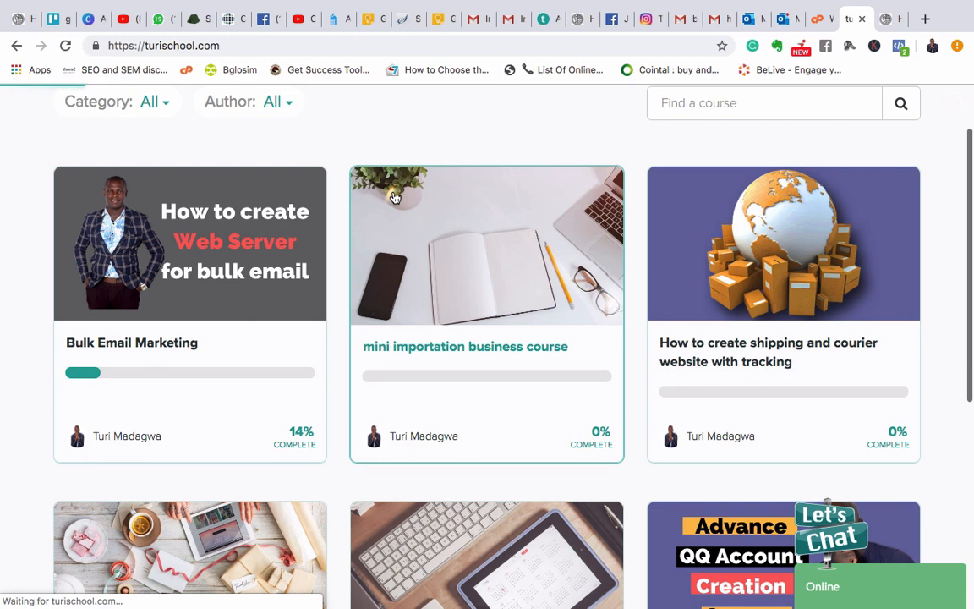
left_click(189, 243)
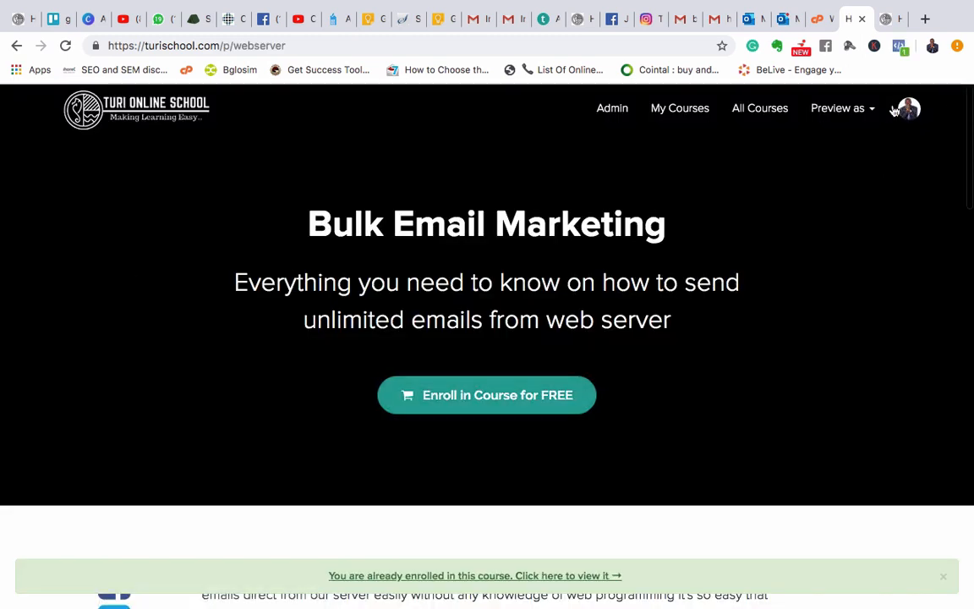
left_click(838, 108)
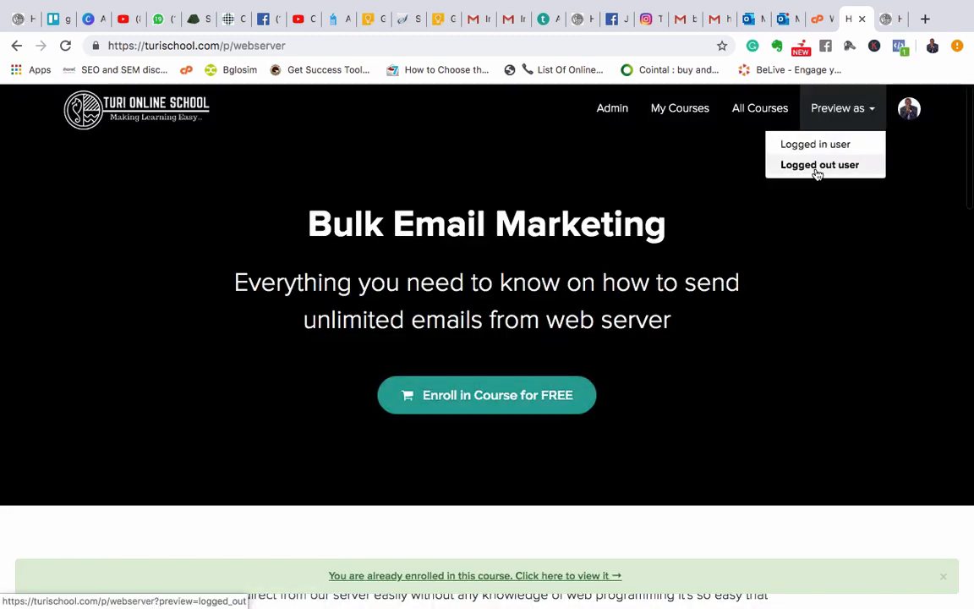
left_click(819, 164)
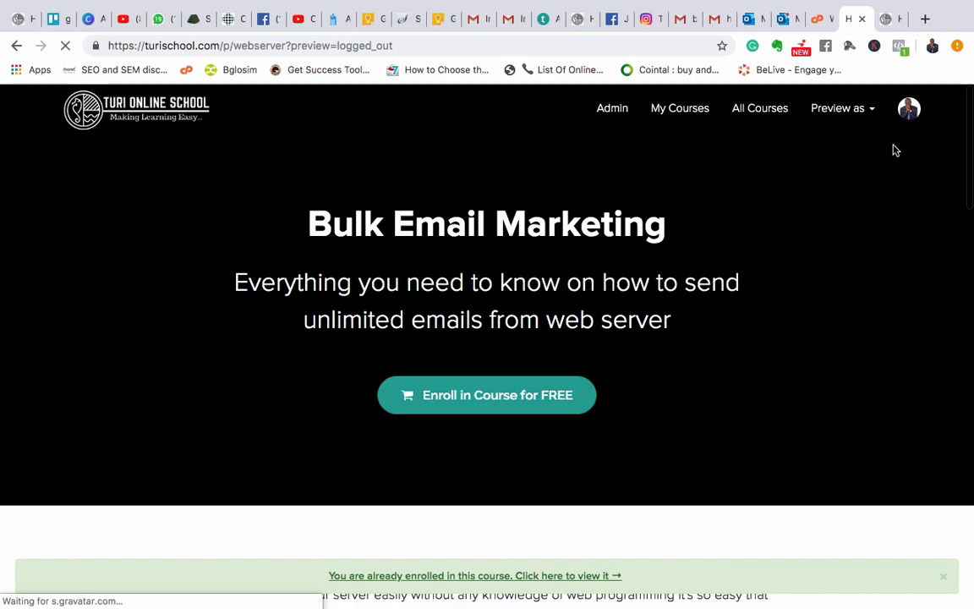
scroll("down", 3)
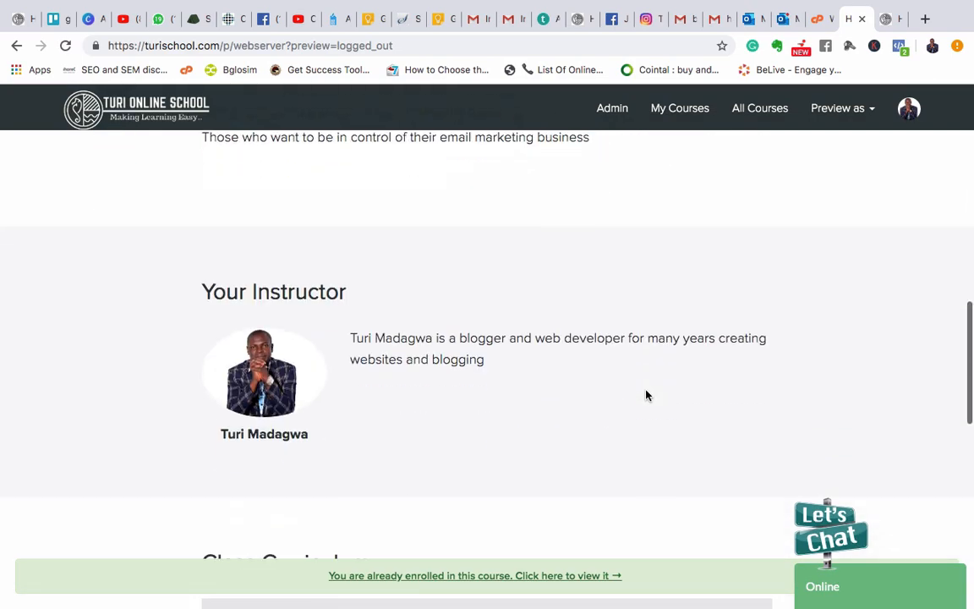
scroll("down", 3)
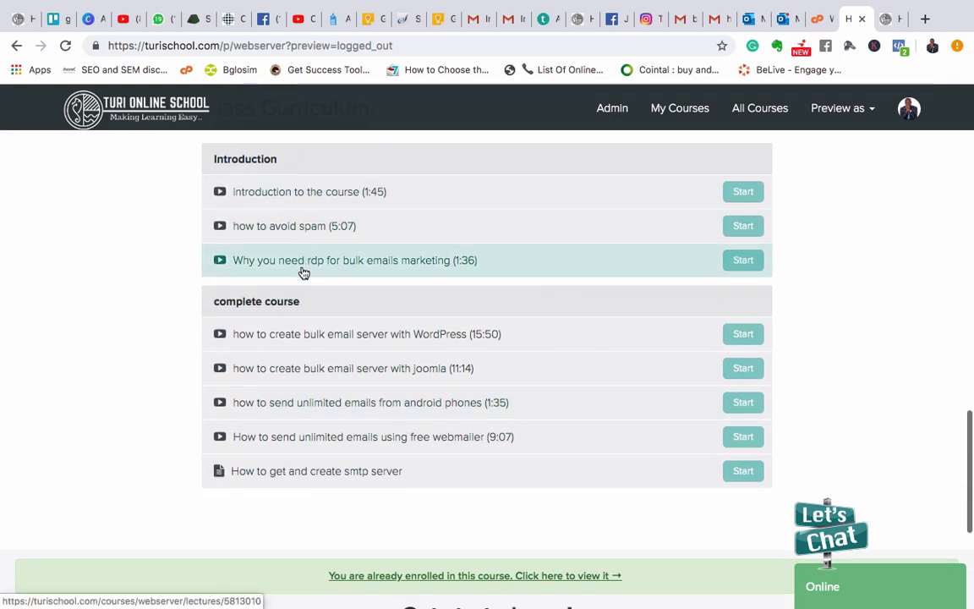
mouse_move(457, 353)
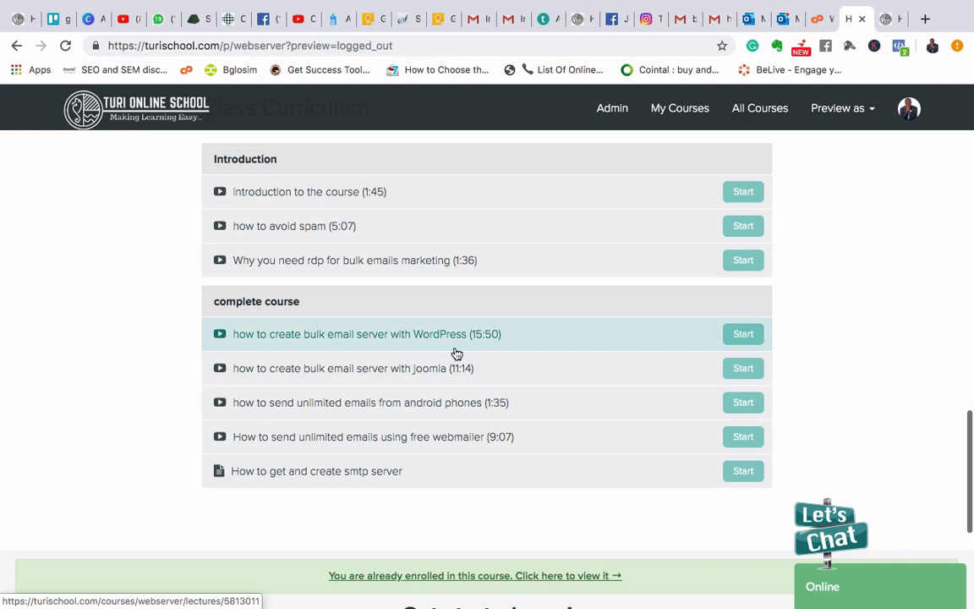
mouse_move(461, 436)
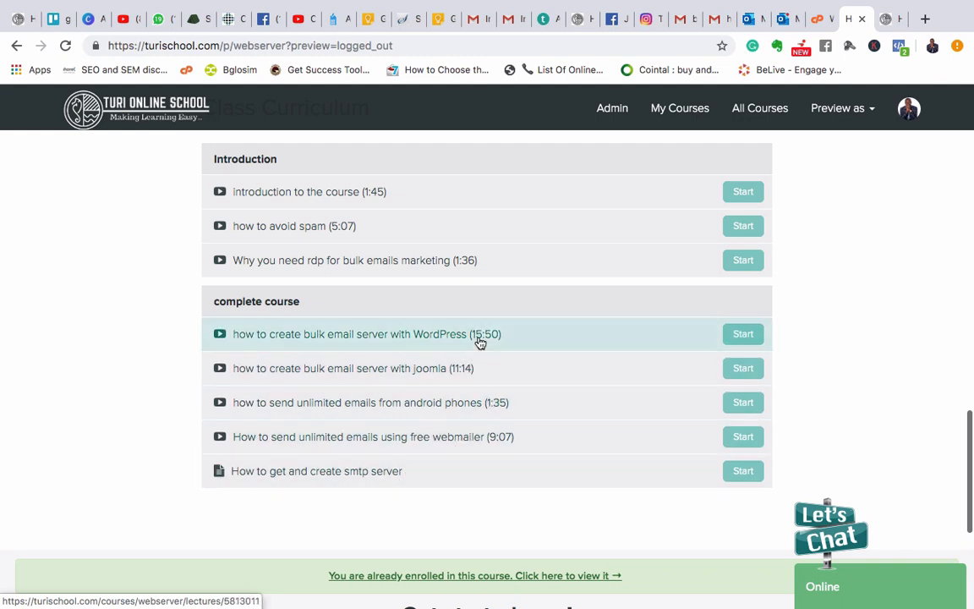
mouse_move(497, 471)
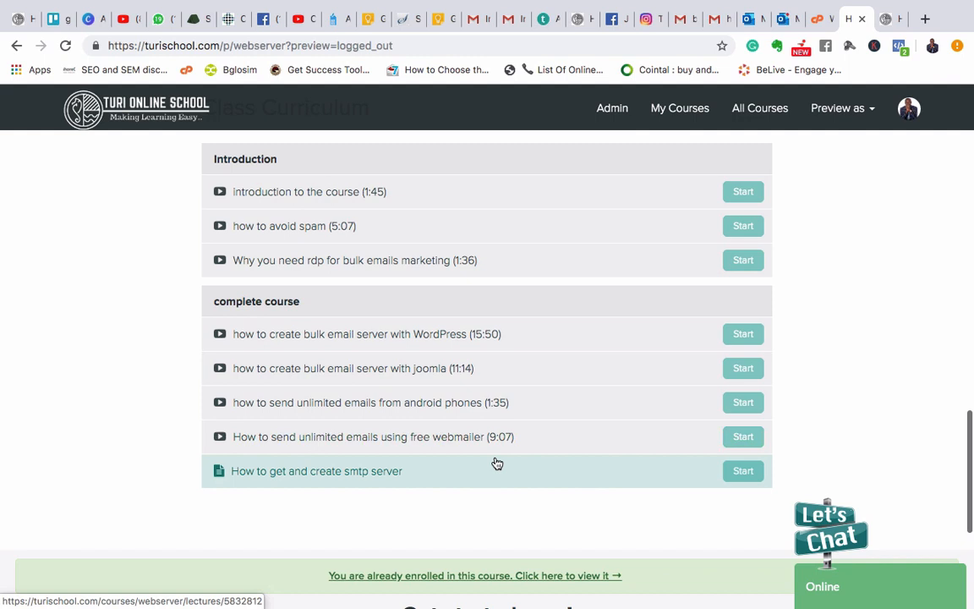